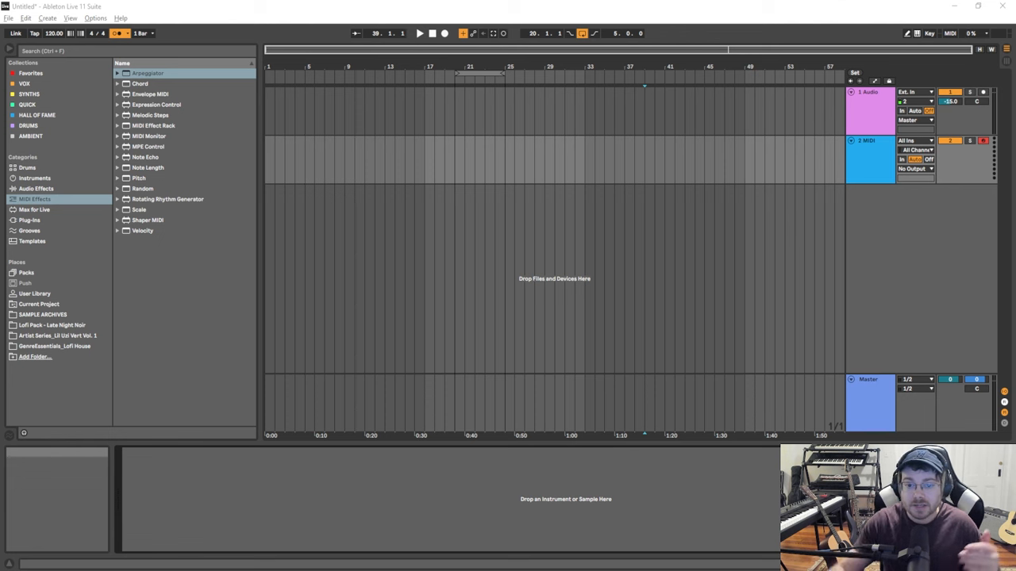
mouse_move(659, 493)
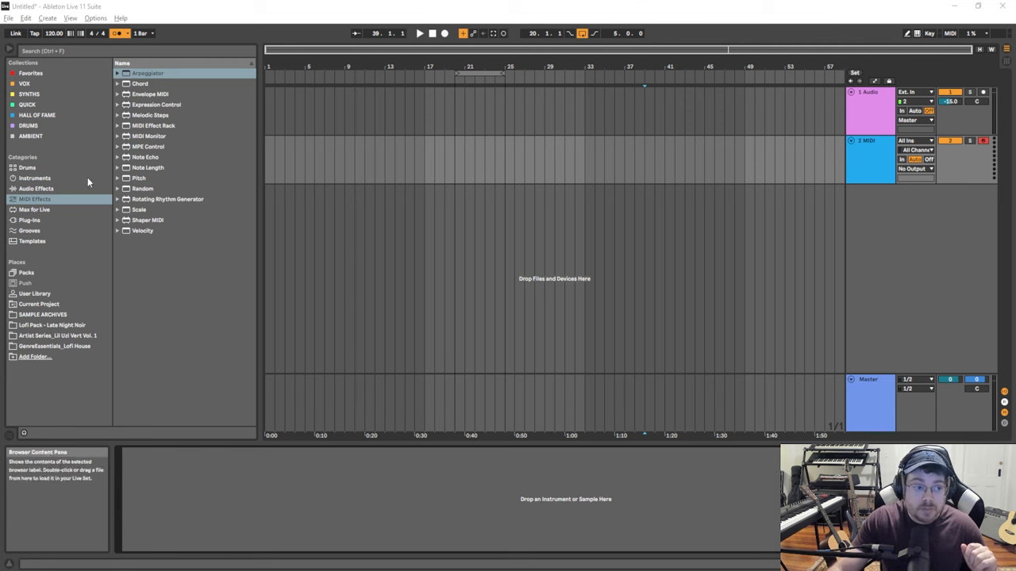
- Show the Instruments category in the browser, listing Wavetable
click(35, 178)
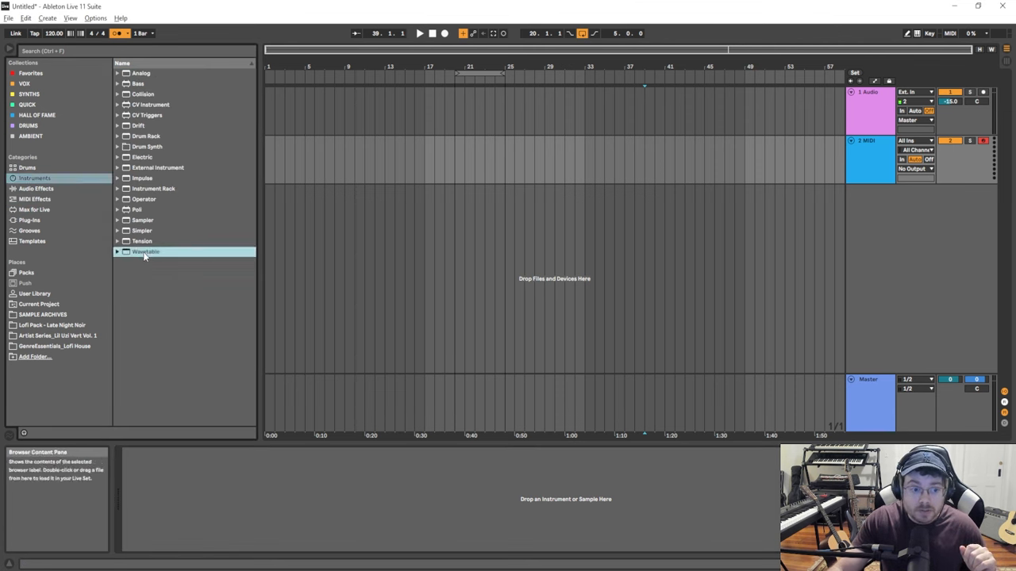
- Load Wavetable onto the MIDI track with its expanded device view
double_click(146, 251)
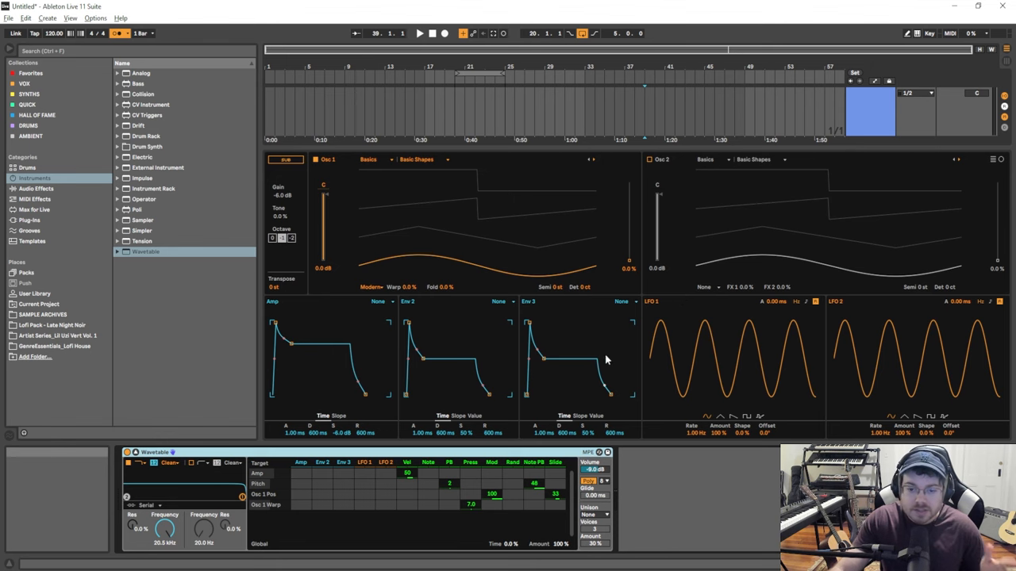
mouse_move(147, 457)
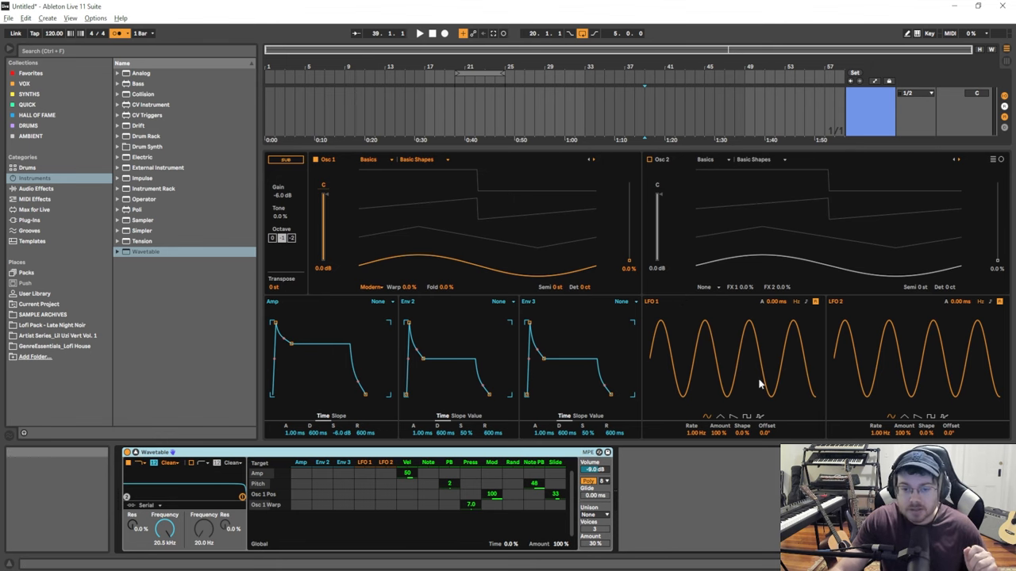
mouse_move(732, 413)
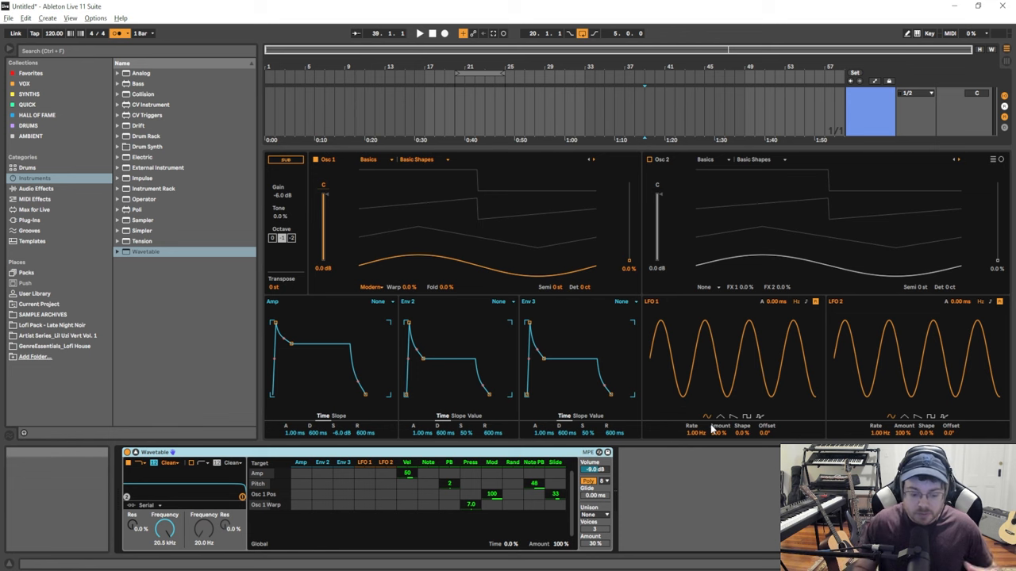
mouse_move(643, 466)
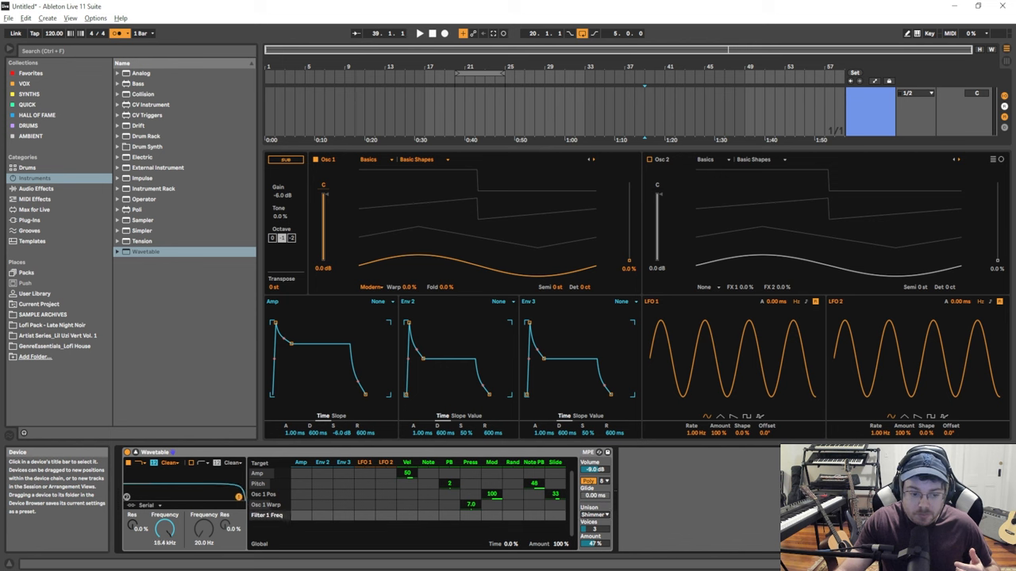
- Lower Wavetable's filter cutoff to about 2.6 kHz for a darker tone
click(168, 464)
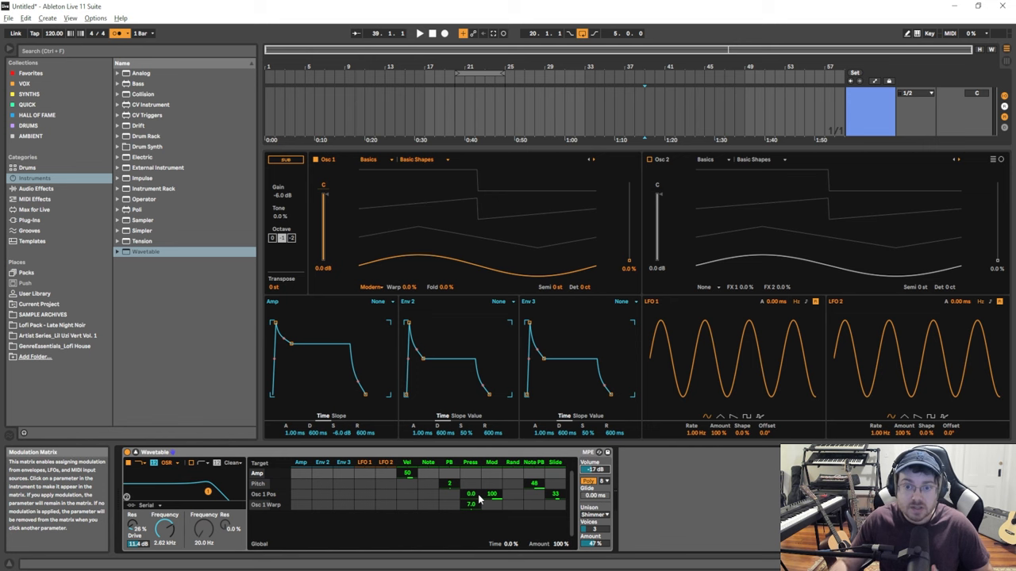
- Morph oscillator 1's wavetable position from 0% up to 100%, reaching a square shape
drag(470, 495, 470, 484)
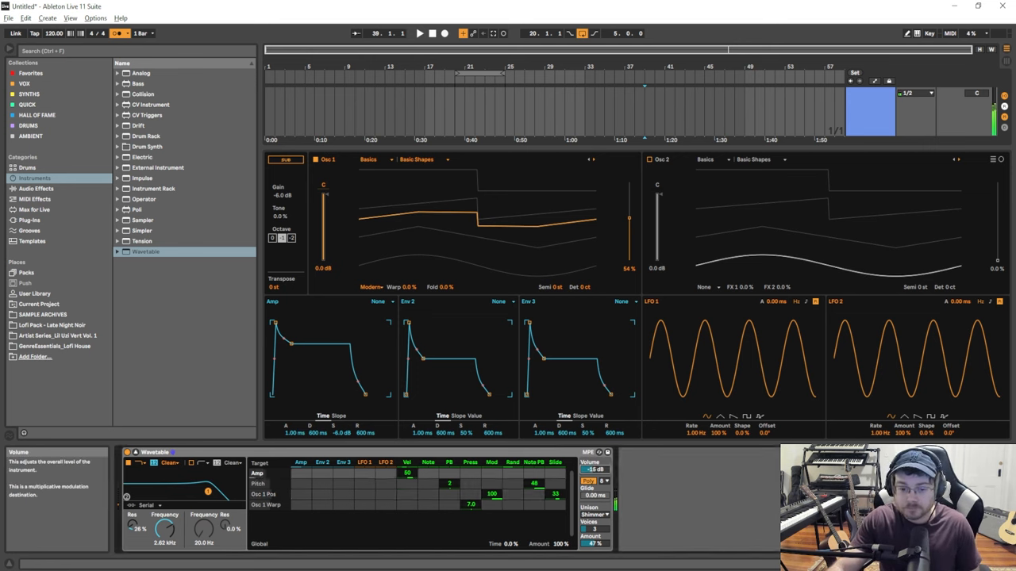
drag(595, 463, 595, 469)
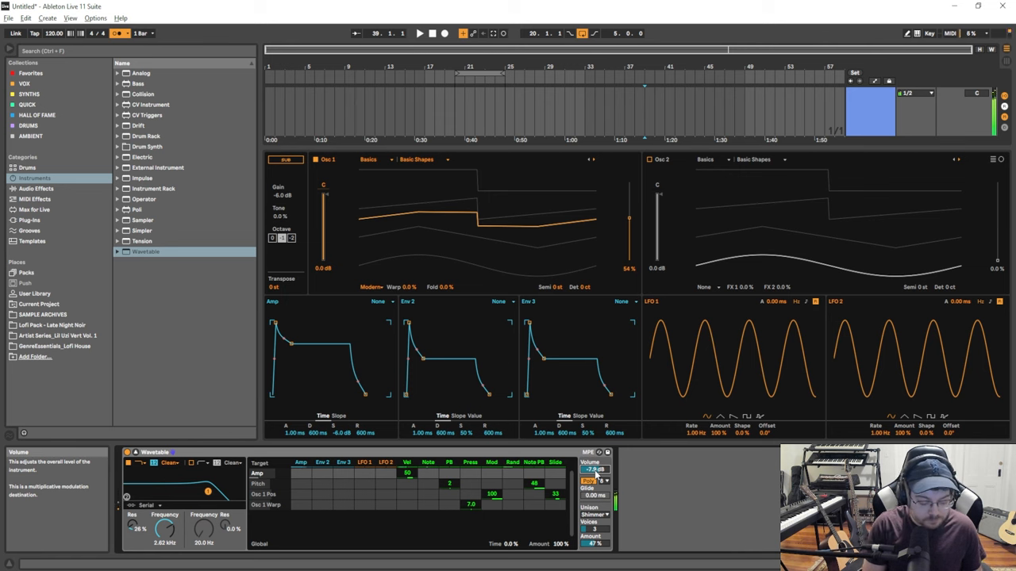
mouse_move(488, 222)
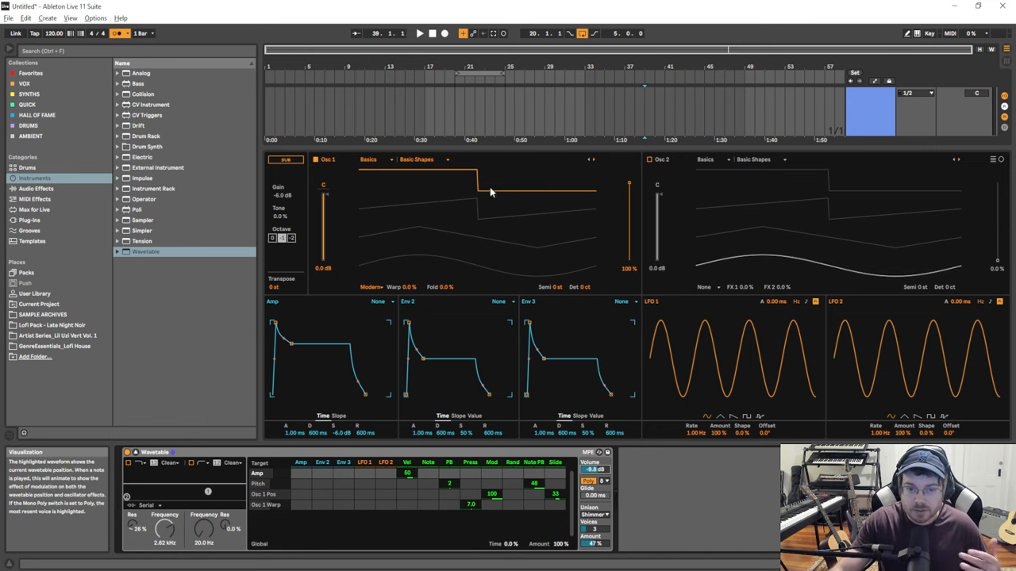
mouse_move(492, 245)
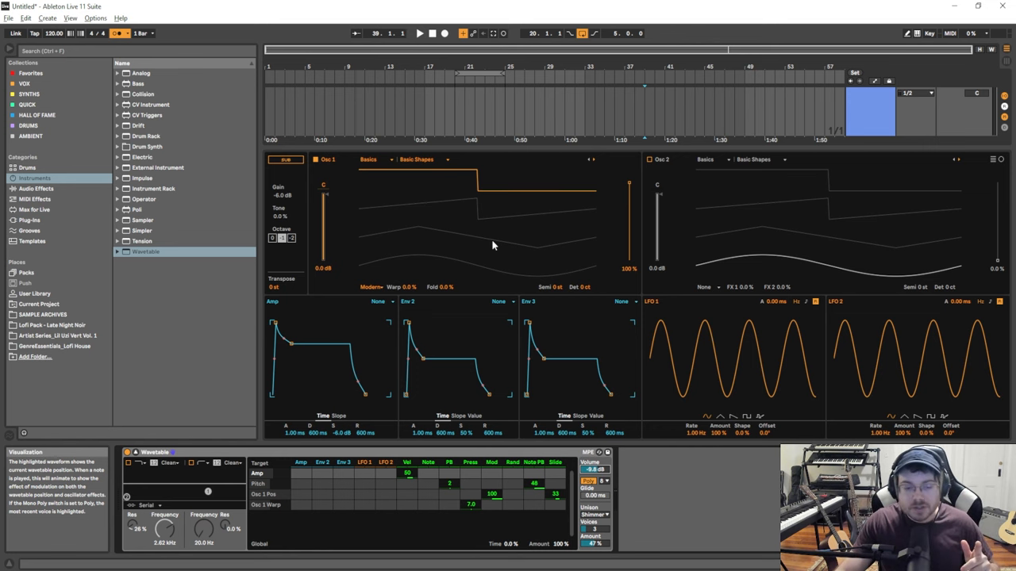
mouse_move(463, 262)
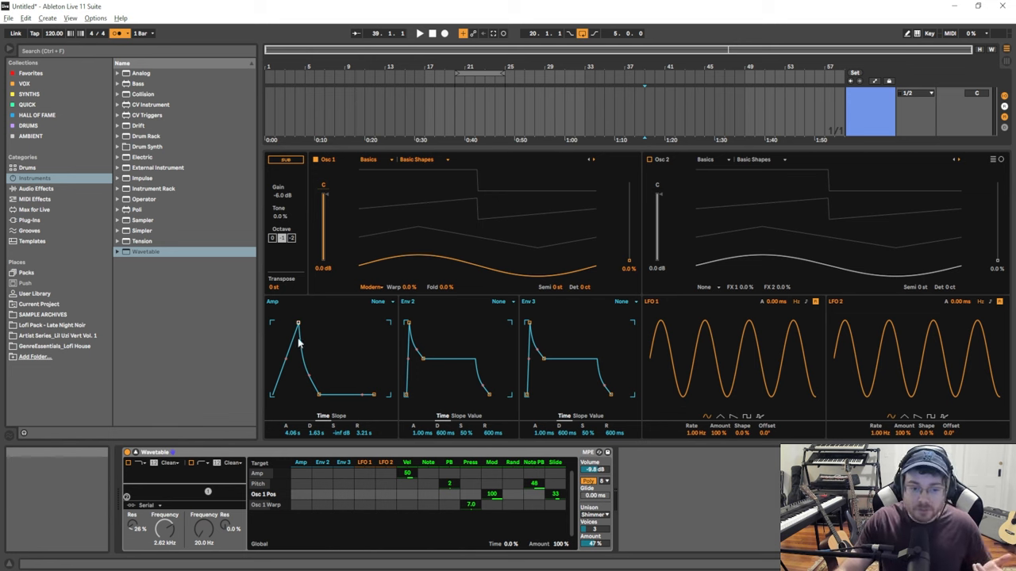
mouse_move(306, 368)
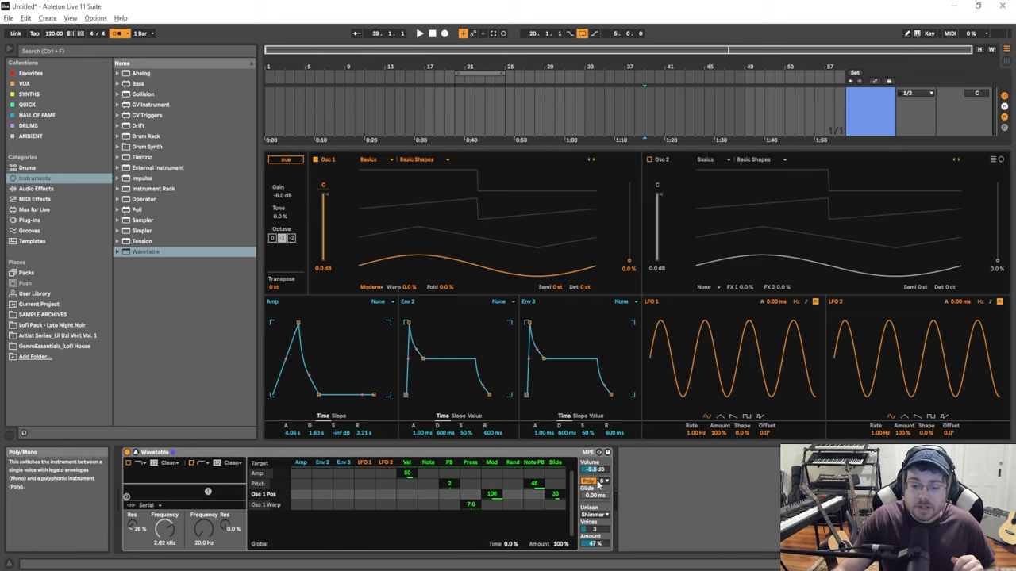
- Set Unison to None and raise the amp envelope sustain to full level
click(594, 482)
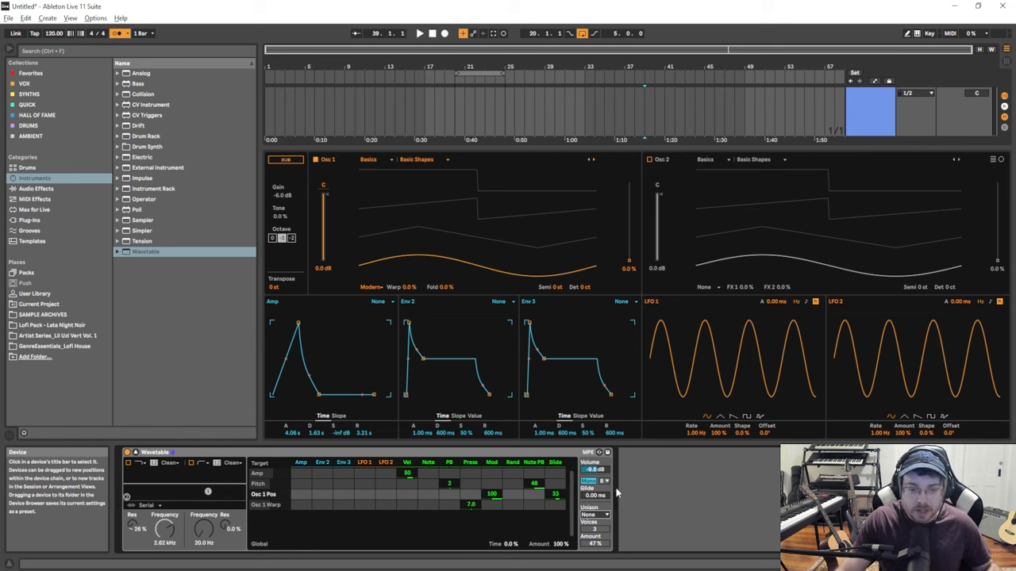
mouse_move(302, 352)
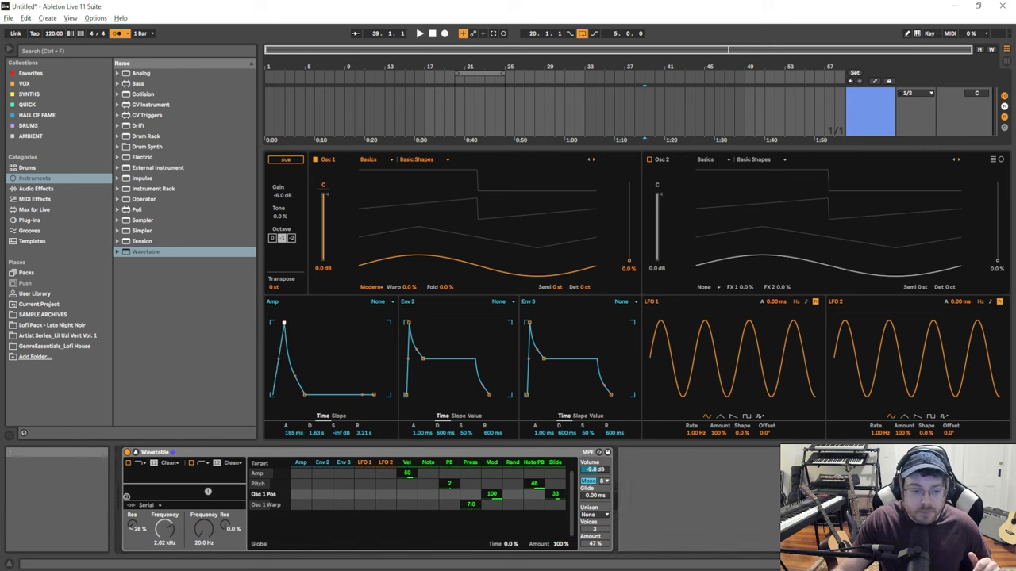
drag(282, 322, 298, 322)
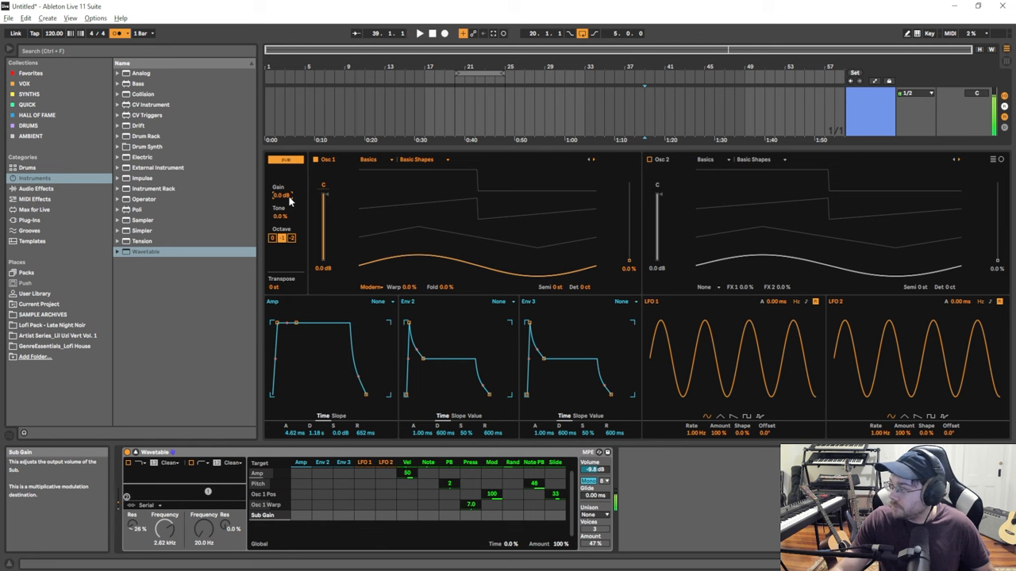
mouse_move(384, 304)
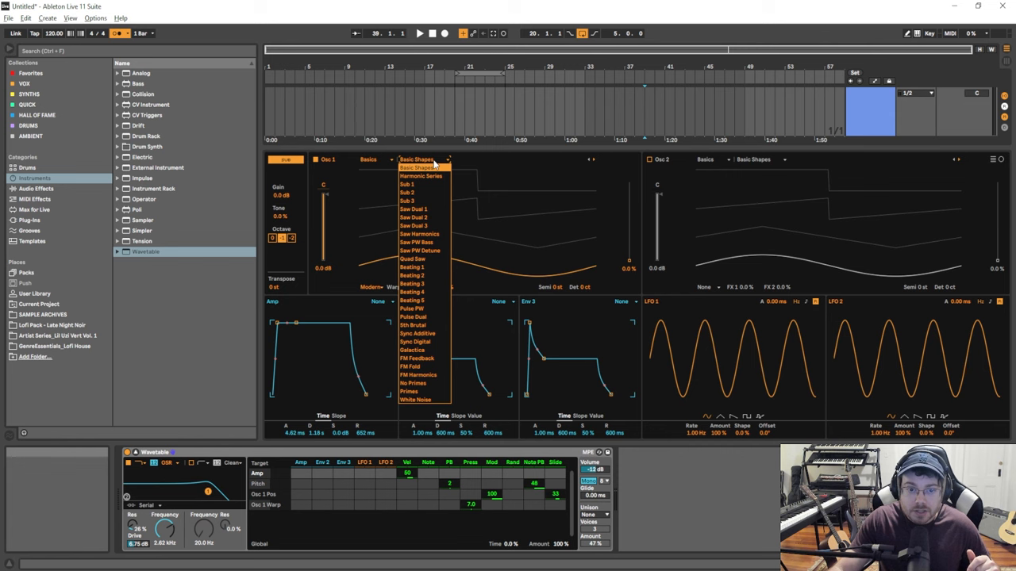
- Choose Saw Dual 1 for oscillator 1 and a saw wavetable for oscillator 2
click(412, 209)
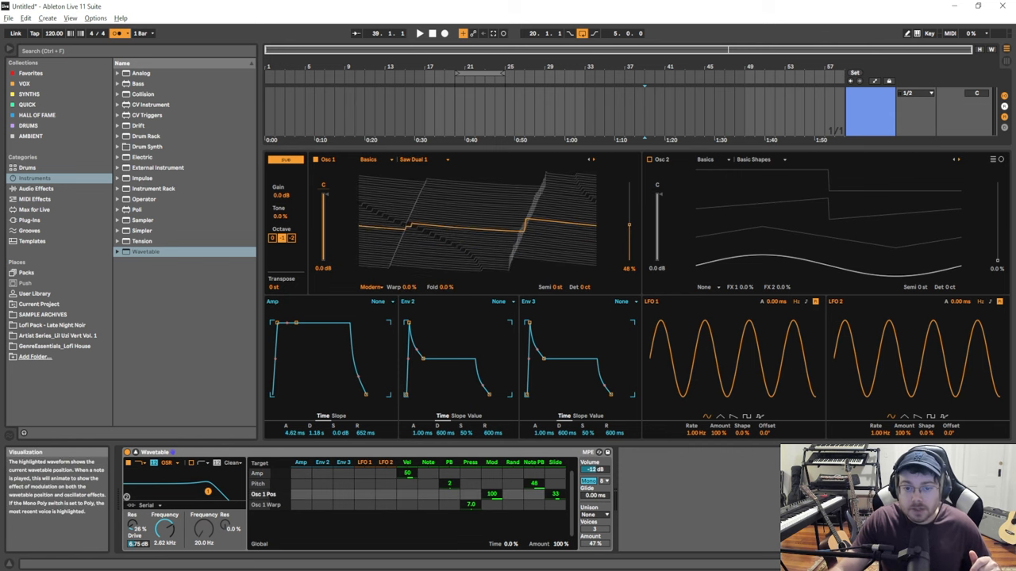
click(759, 159)
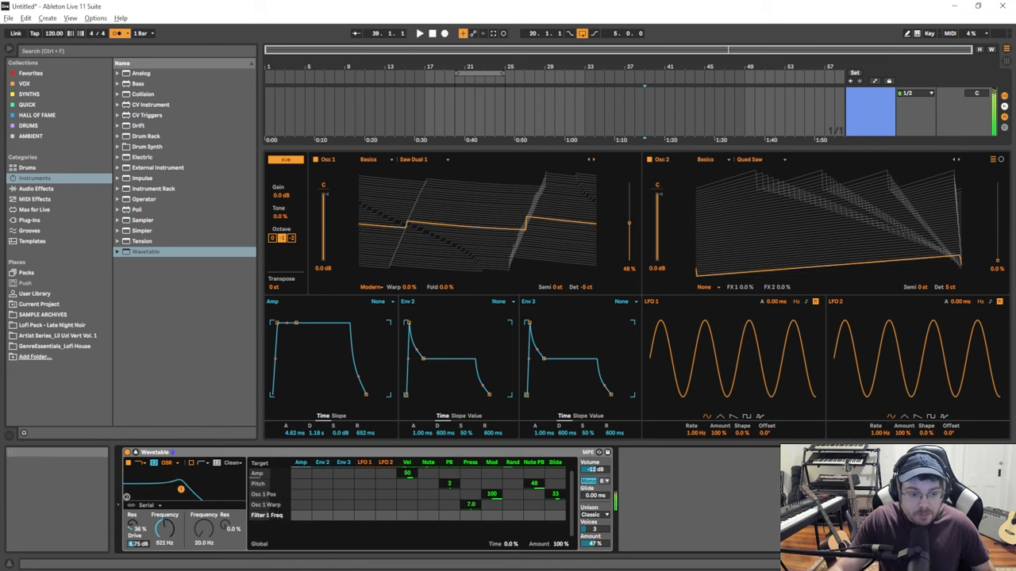
drag(172, 491, 172, 495)
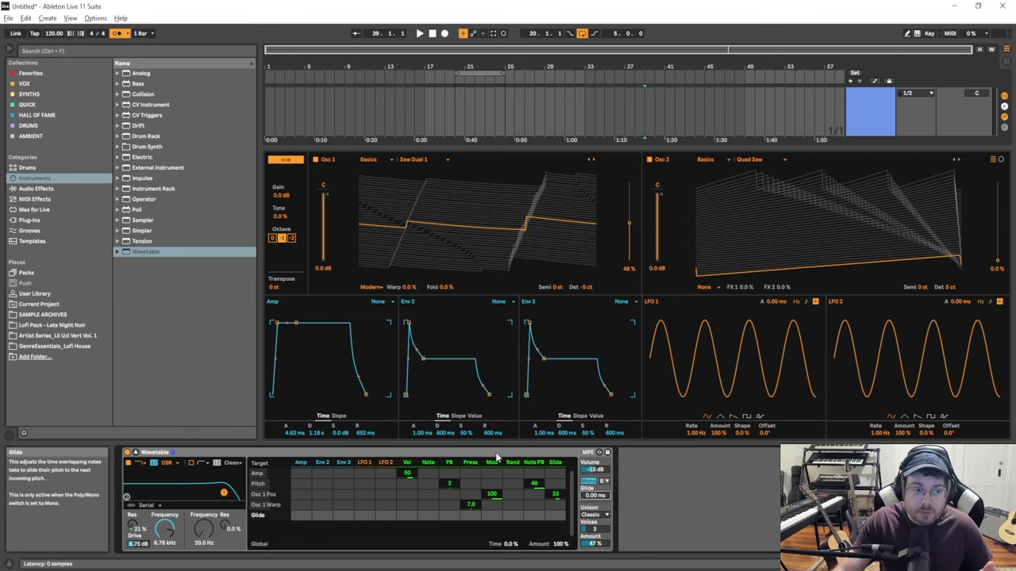
- Add an Arpeggiator MIDI effect before Wavetable and pick a new arpeggio Style
click(35, 200)
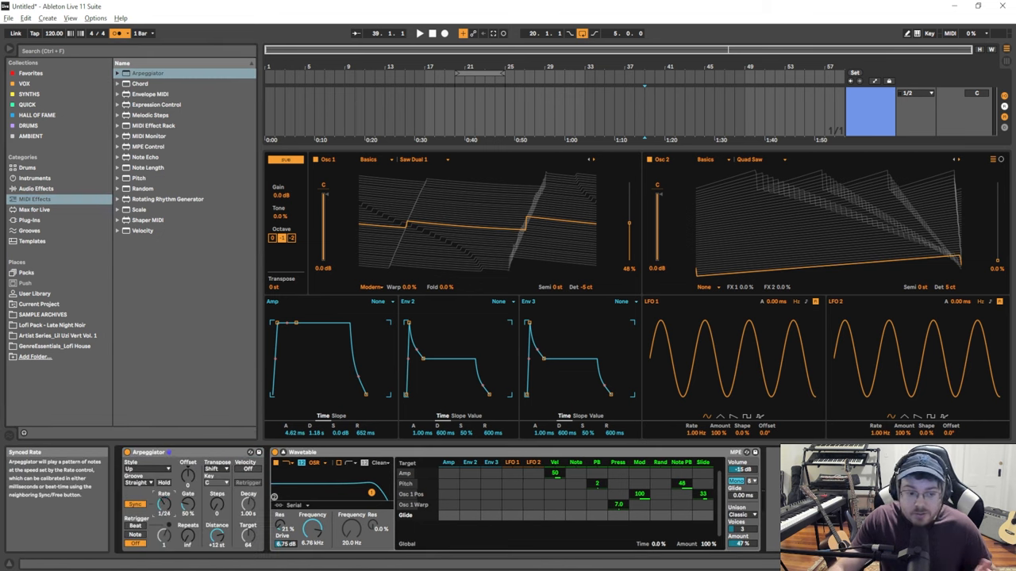
click(146, 470)
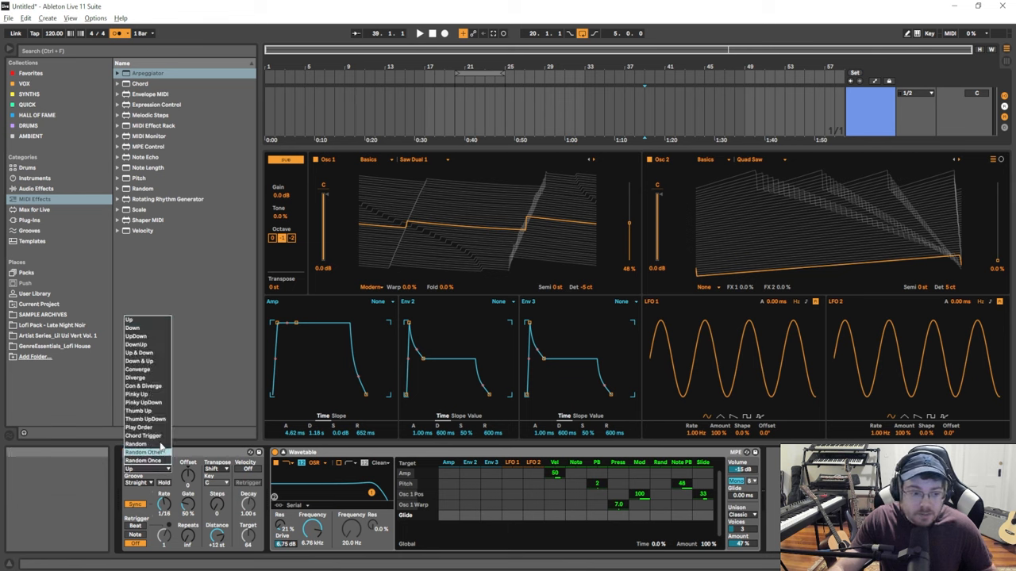
click(135, 336)
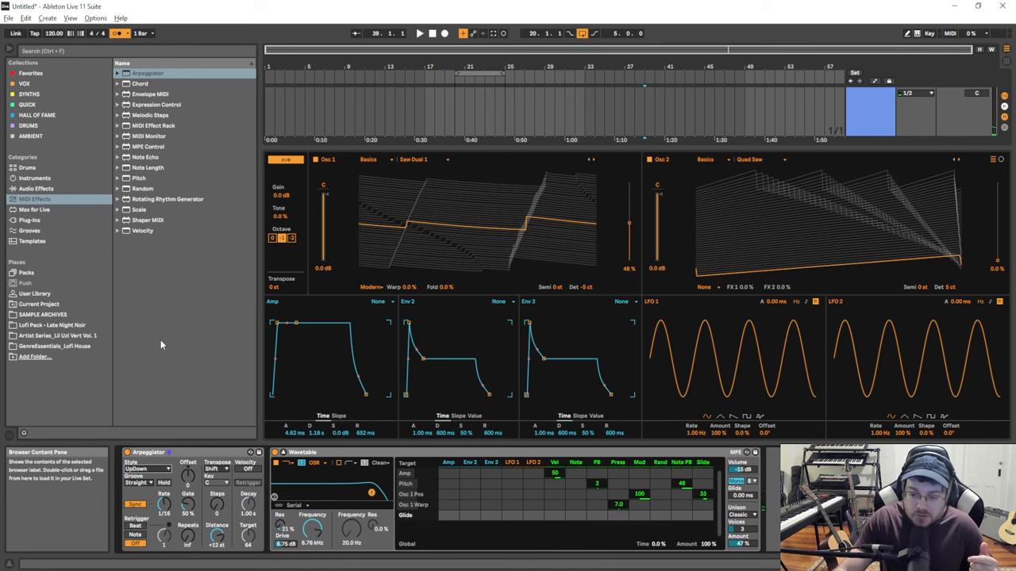
mouse_move(170, 365)
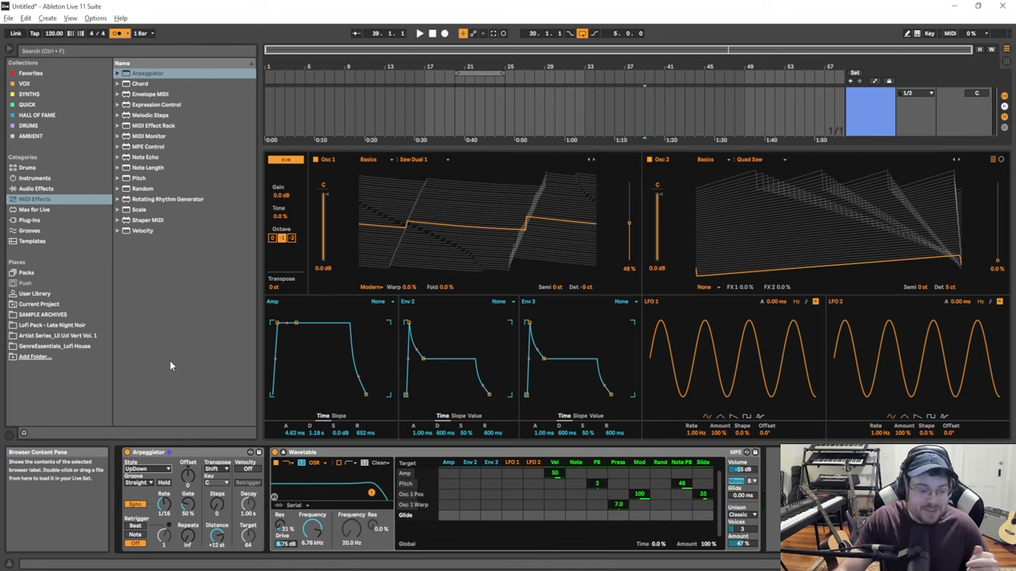
mouse_move(167, 373)
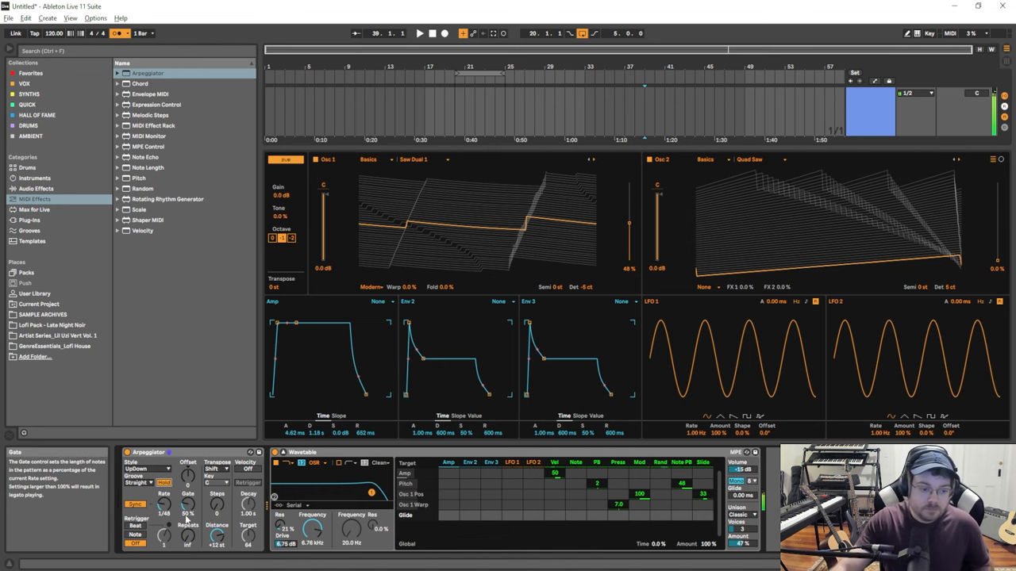
mouse_move(162, 504)
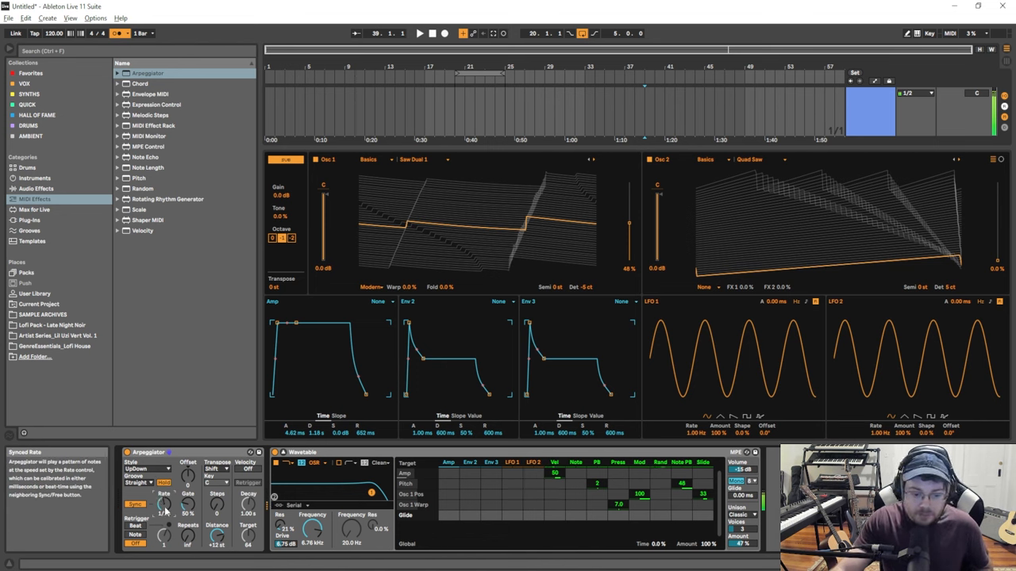
mouse_move(365, 433)
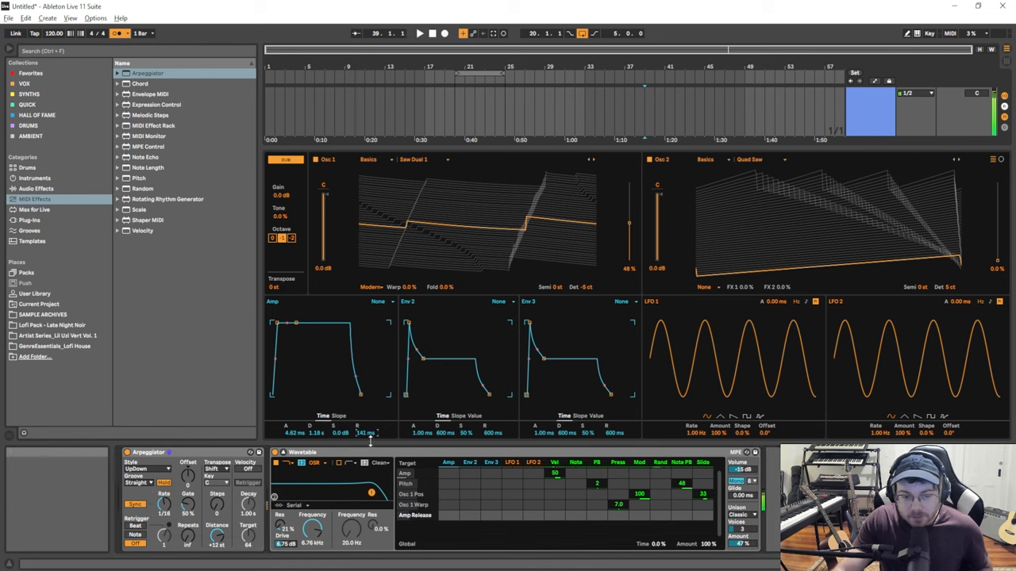
mouse_move(365, 434)
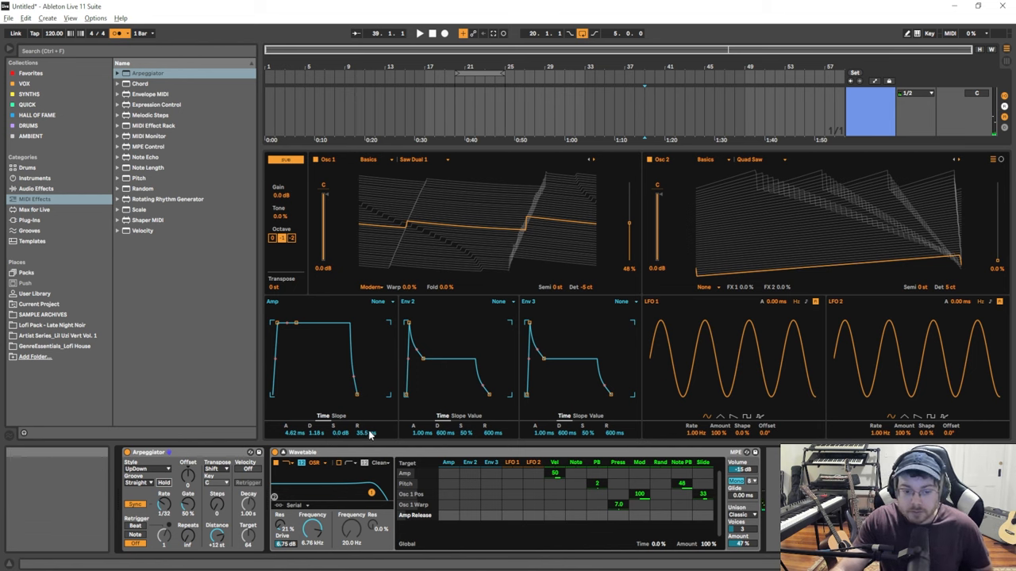
mouse_move(365, 437)
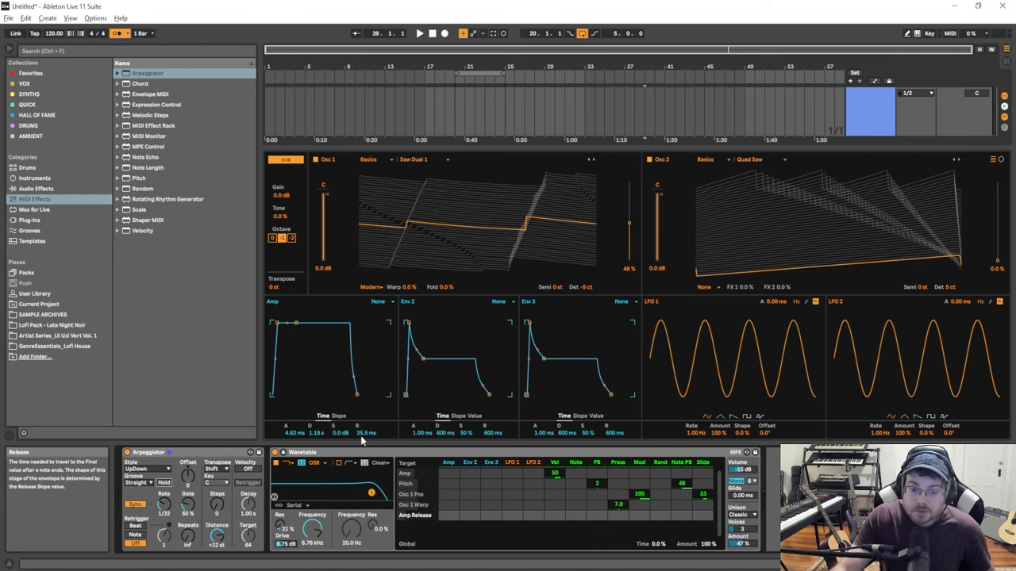
mouse_move(287, 381)
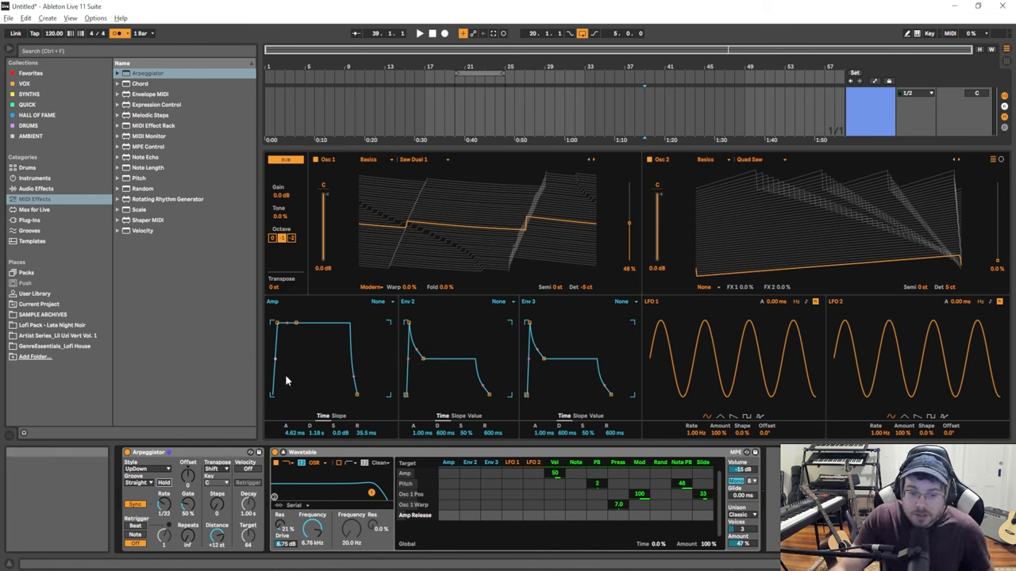
mouse_move(488, 358)
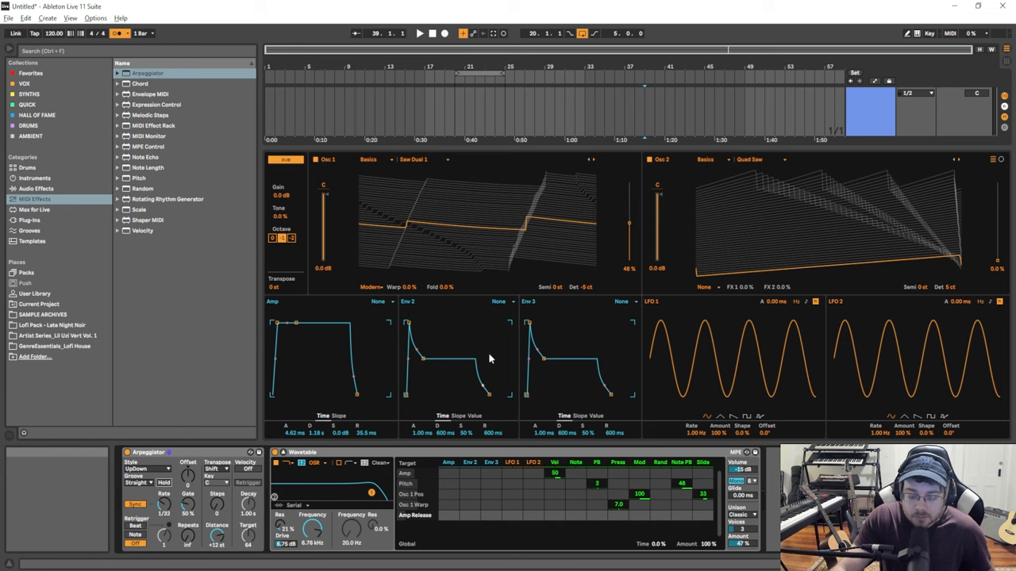
mouse_move(806, 325)
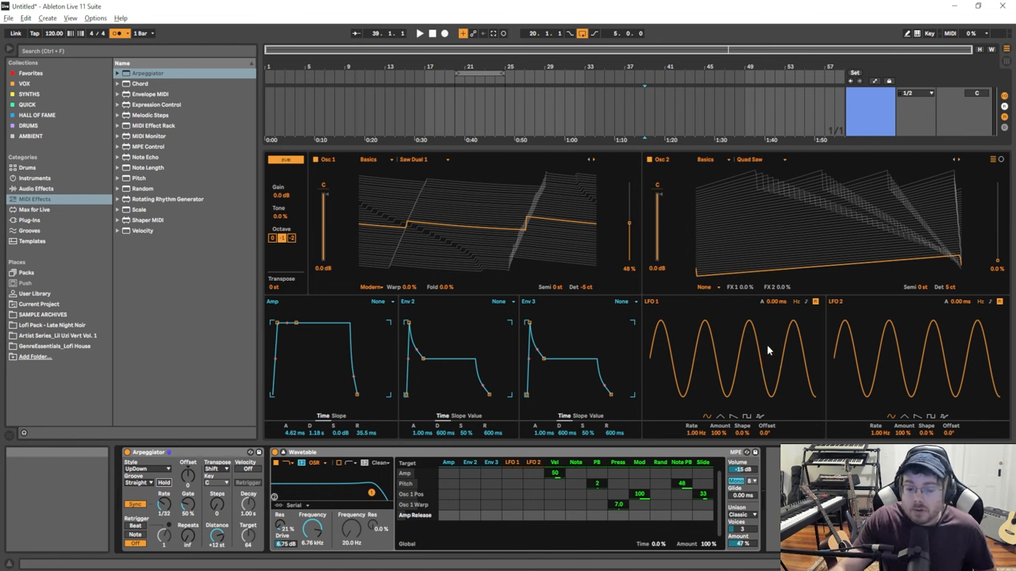
mouse_move(673, 176)
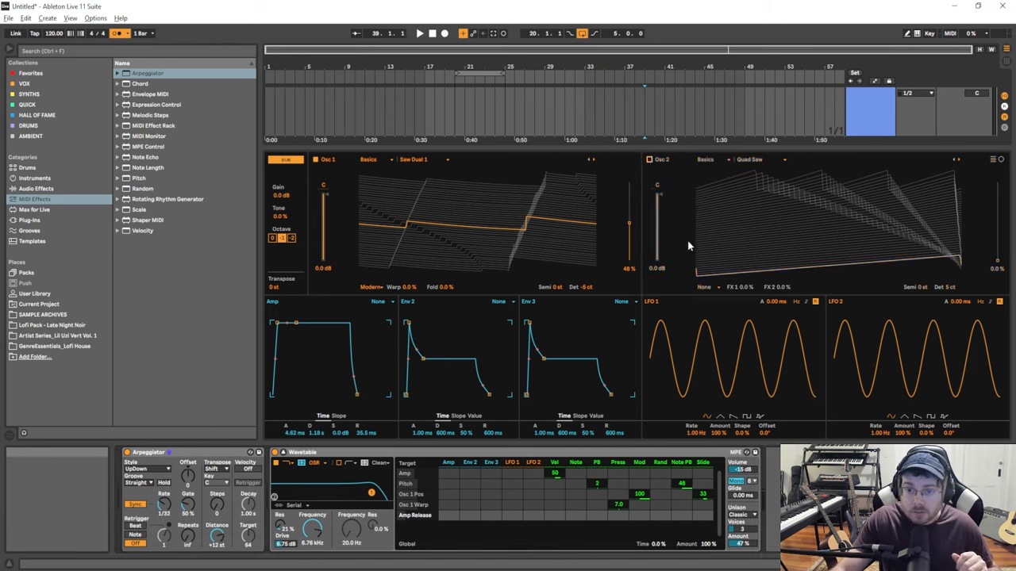
- Set oscillator 1 back to Basic Shapes with a short, plucky amp envelope
click(742, 514)
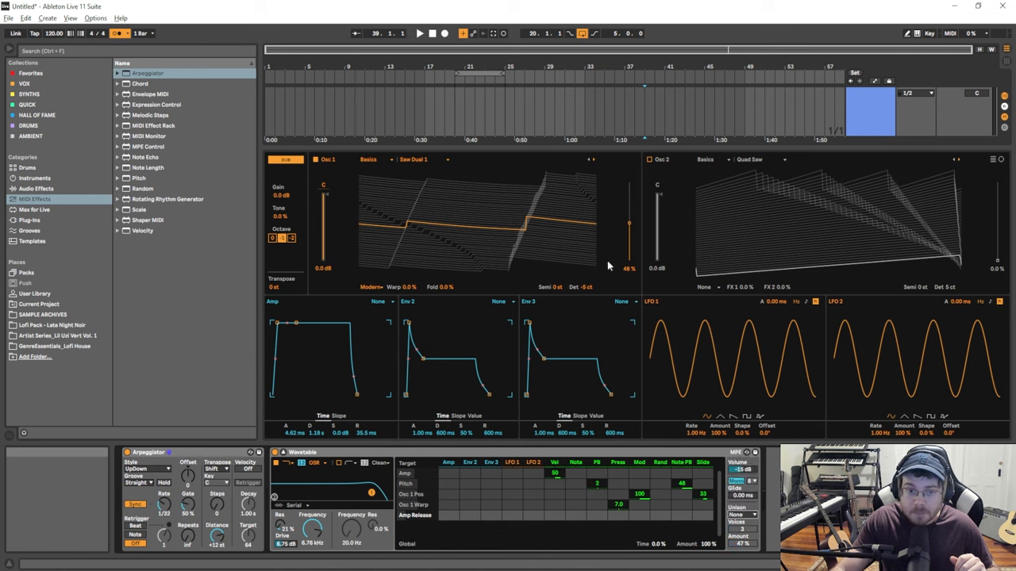
click(412, 158)
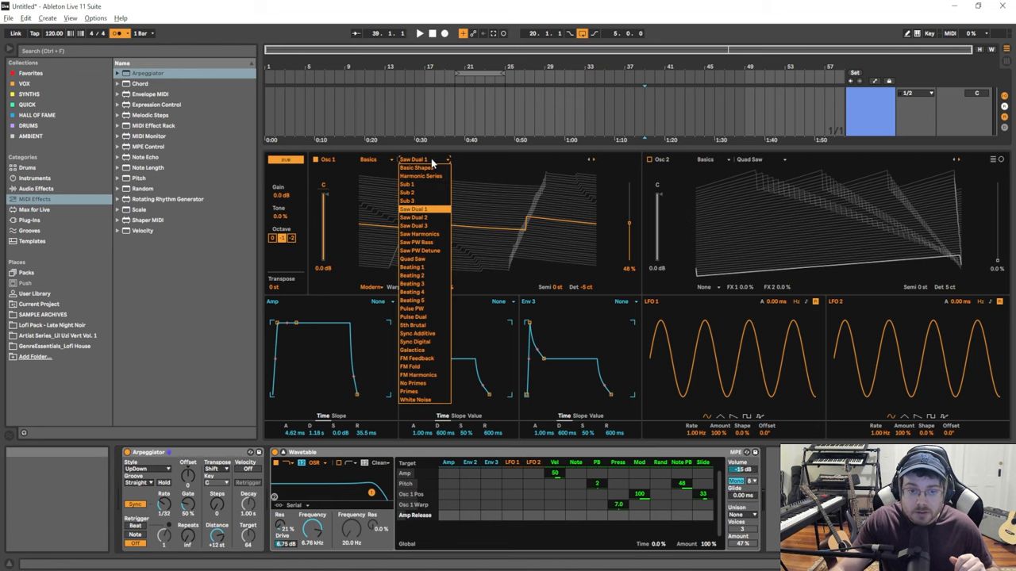
click(415, 168)
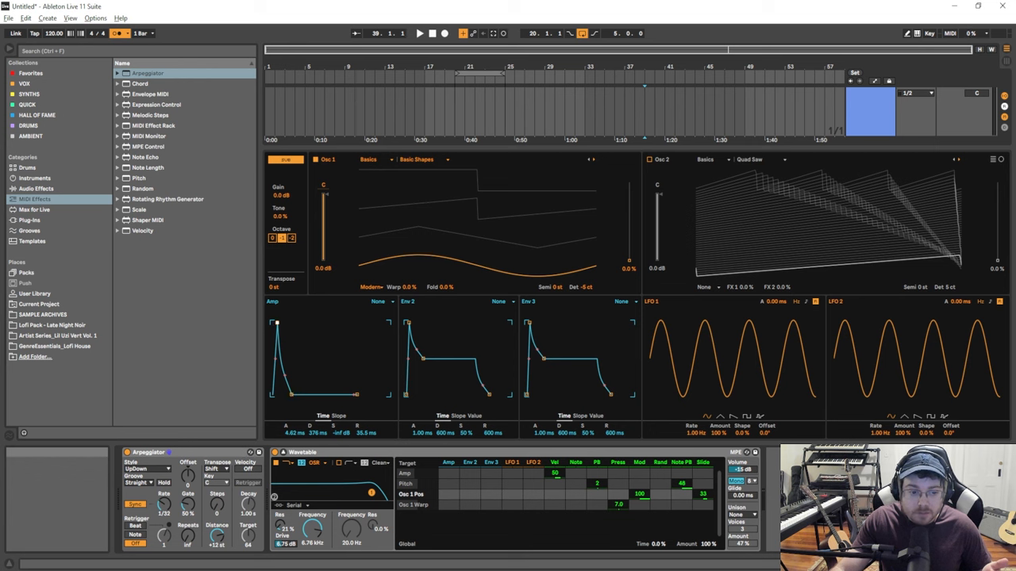
- Pull Env 2's decay in so it drops sharply after its peak
drag(276, 320, 284, 393)
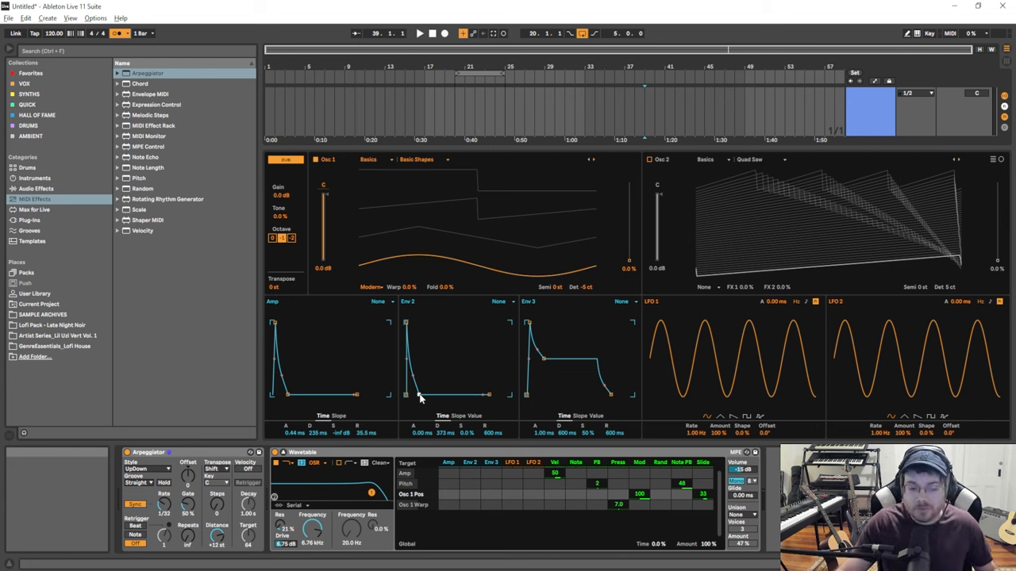
mouse_move(441, 419)
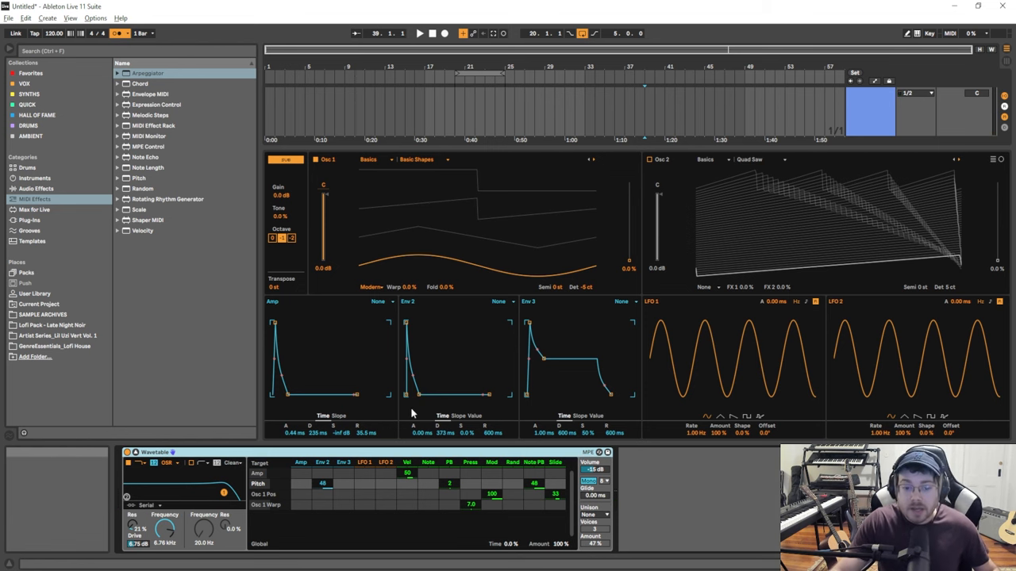
mouse_move(329, 431)
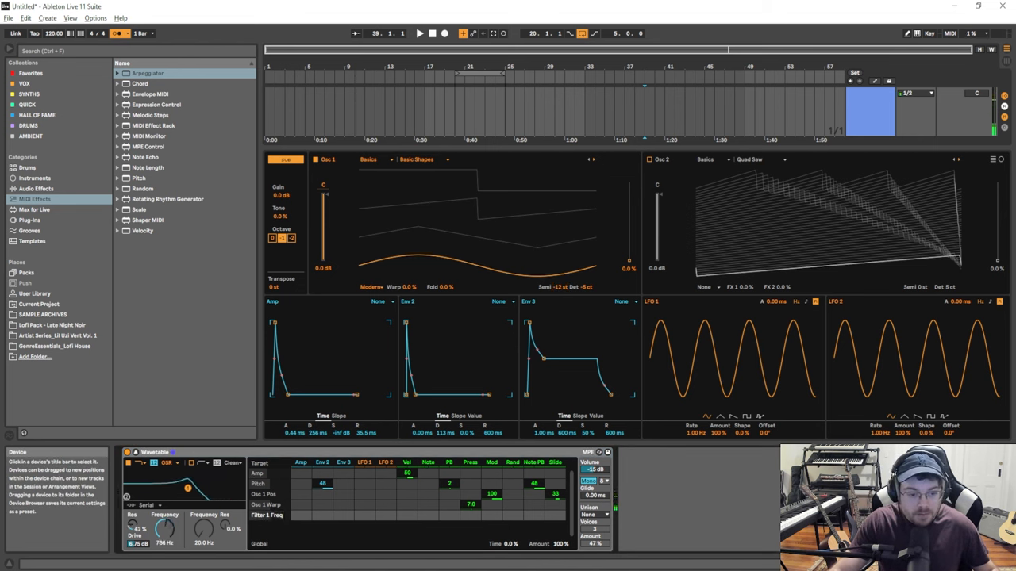
- Lower the filter cutoff to around 489 Hz for a rounder kick thump
drag(188, 486, 181, 491)
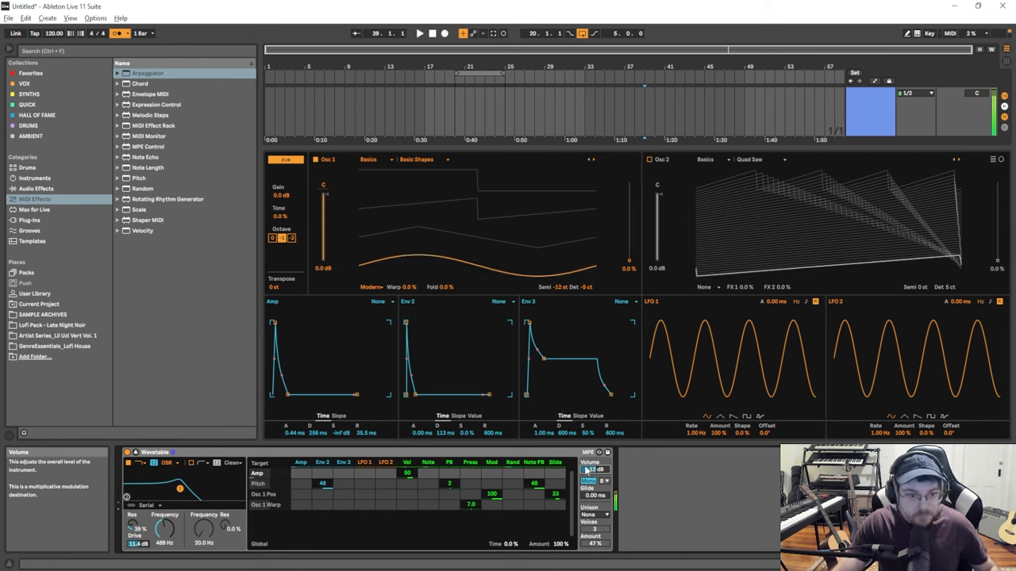
click(291, 238)
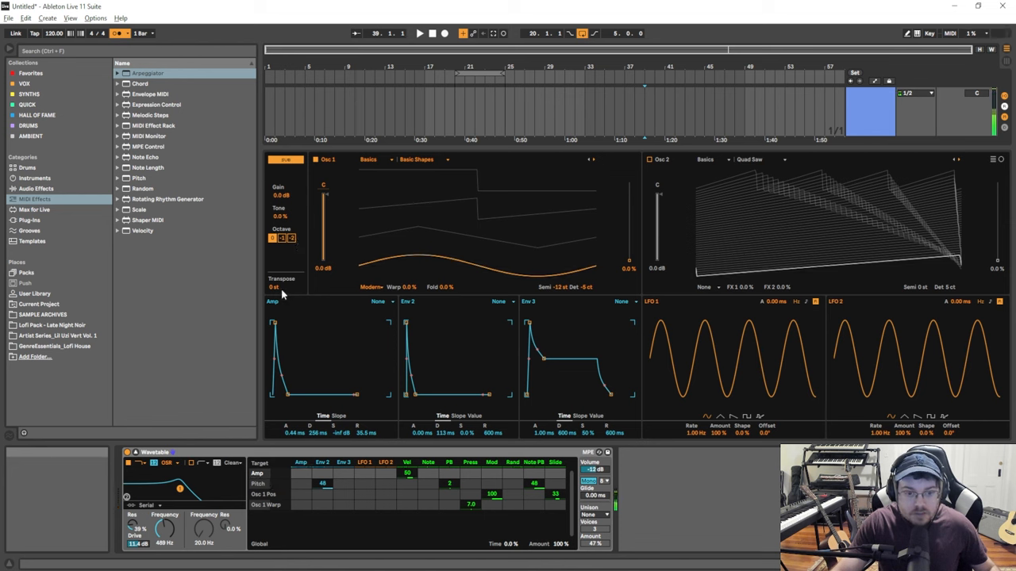
mouse_move(488, 221)
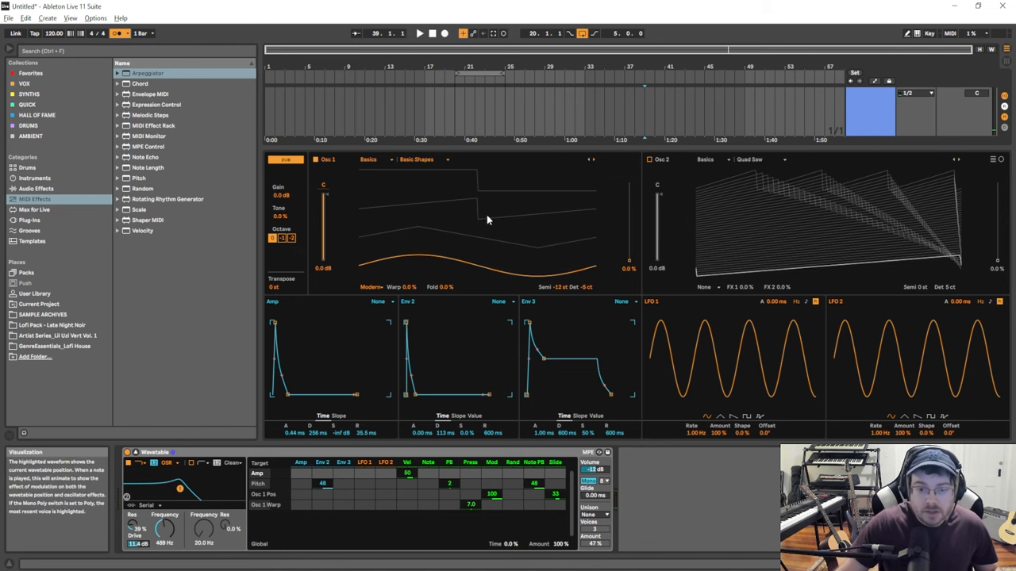
mouse_move(454, 227)
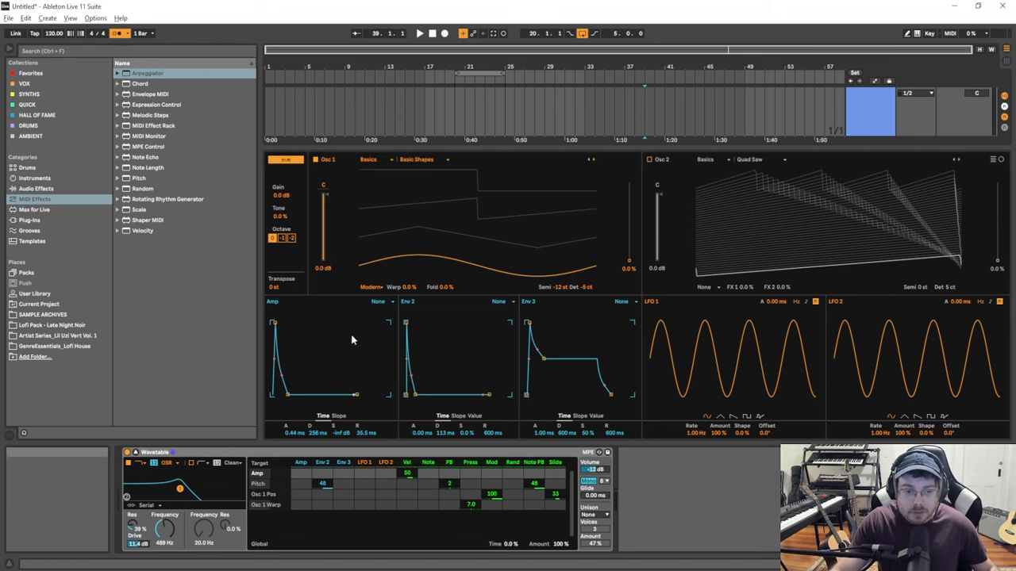
mouse_move(378, 404)
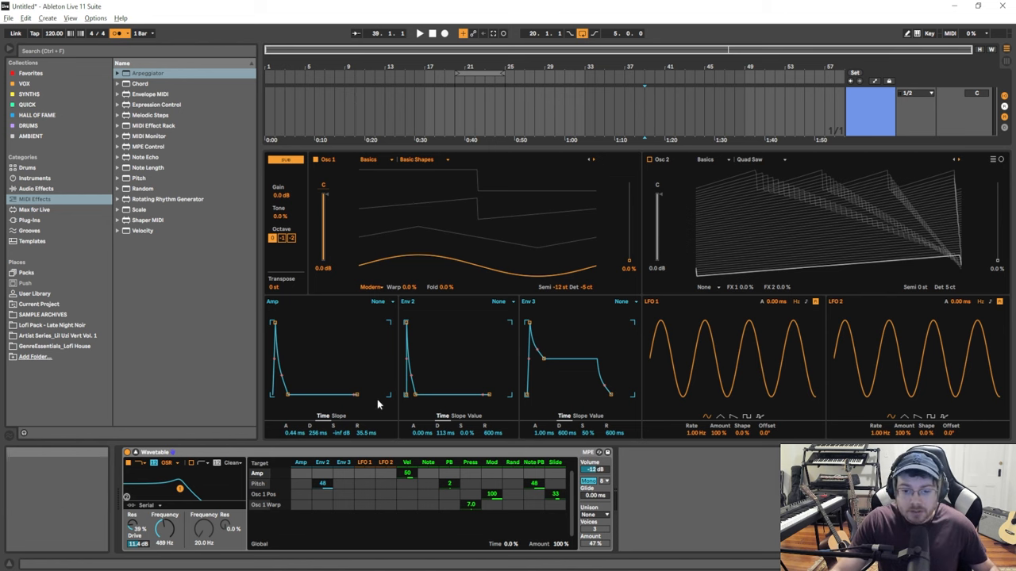
mouse_move(429, 319)
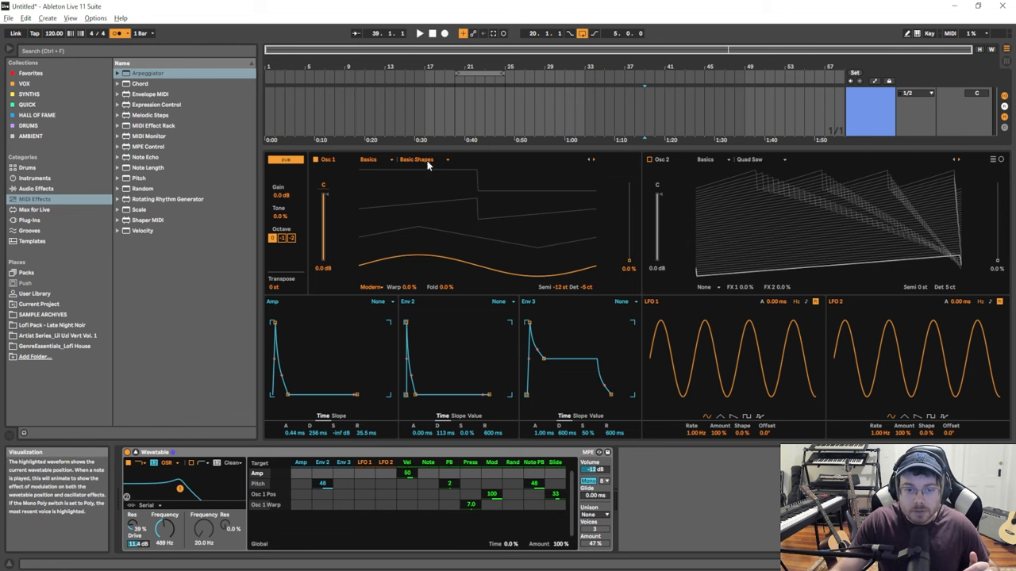
- Set oscillator 1 to the Basics > White Noise wavetable
click(416, 159)
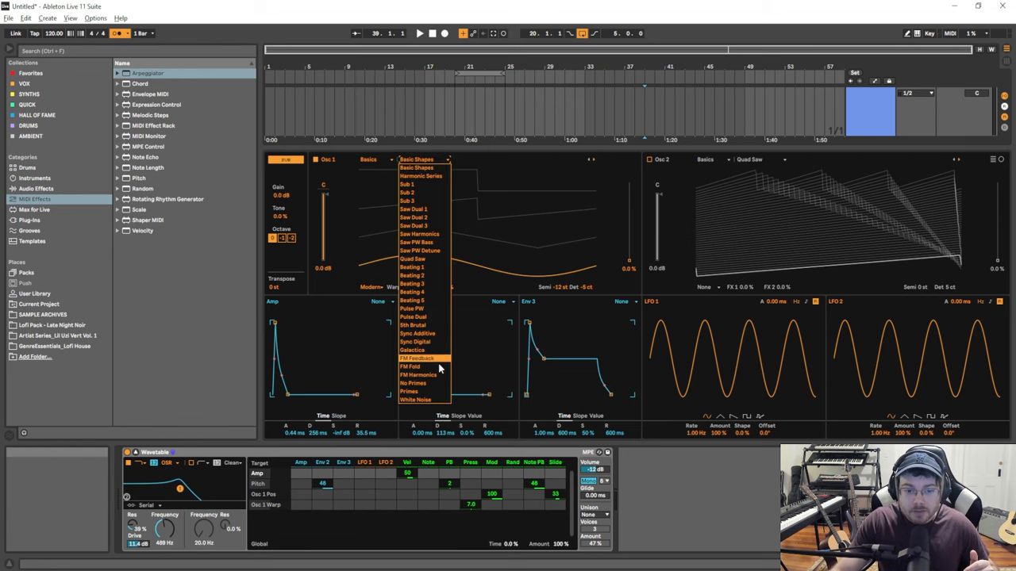
click(416, 400)
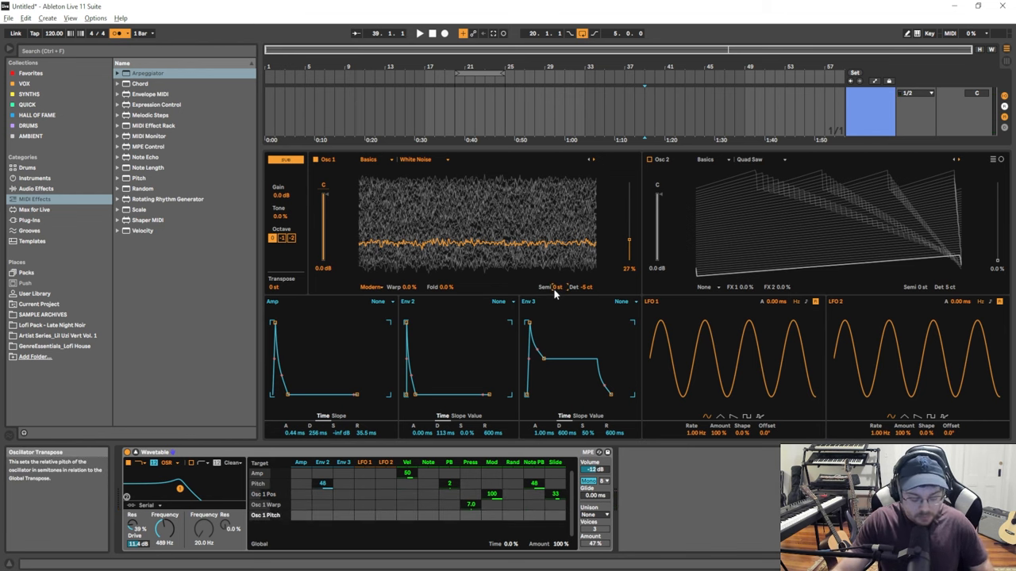
mouse_move(552, 305)
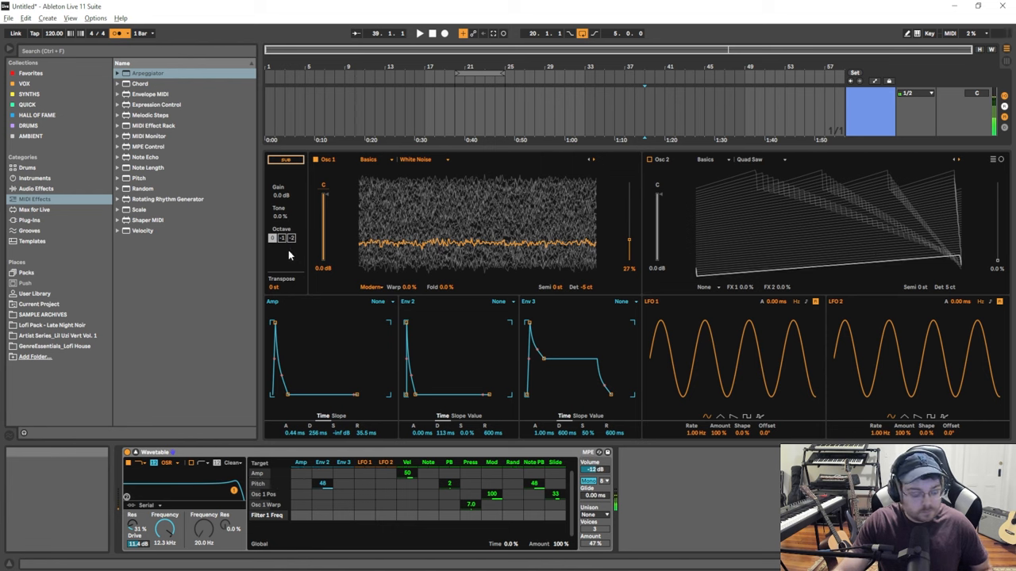
mouse_move(305, 363)
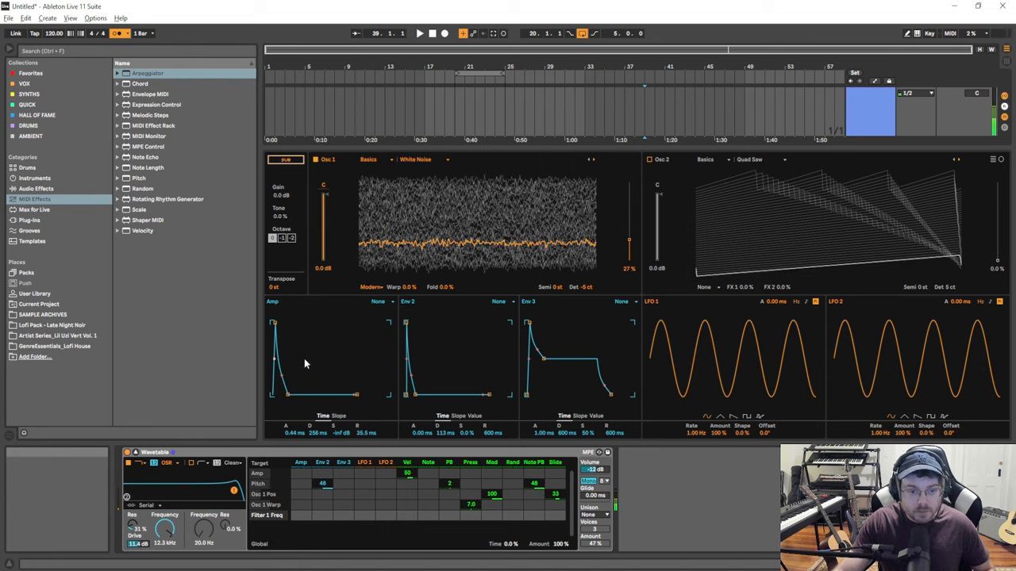
mouse_move(319, 432)
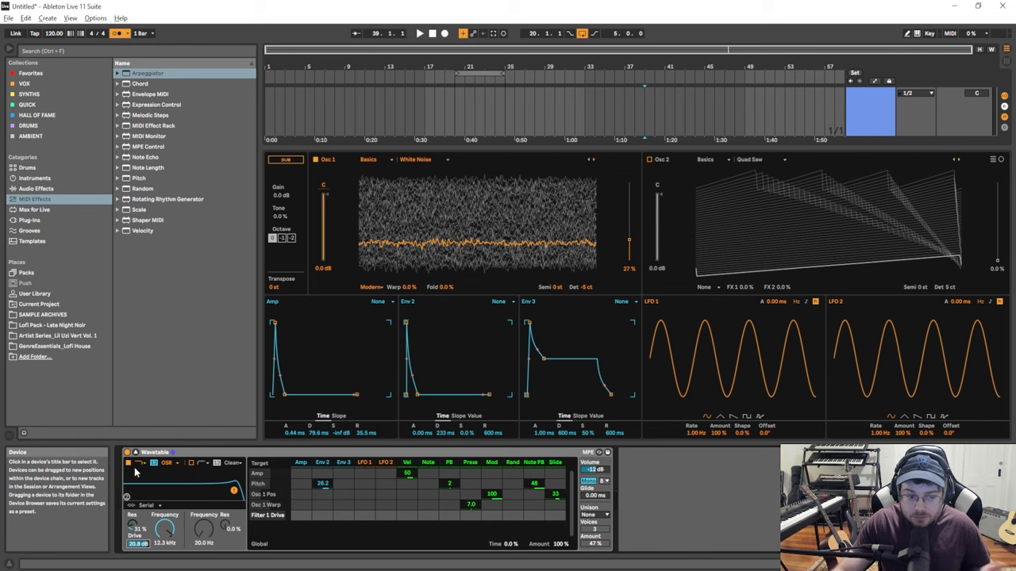
- Turn on Filter 2 to high-pass the white-noise snare around 1.36 kHz
click(127, 463)
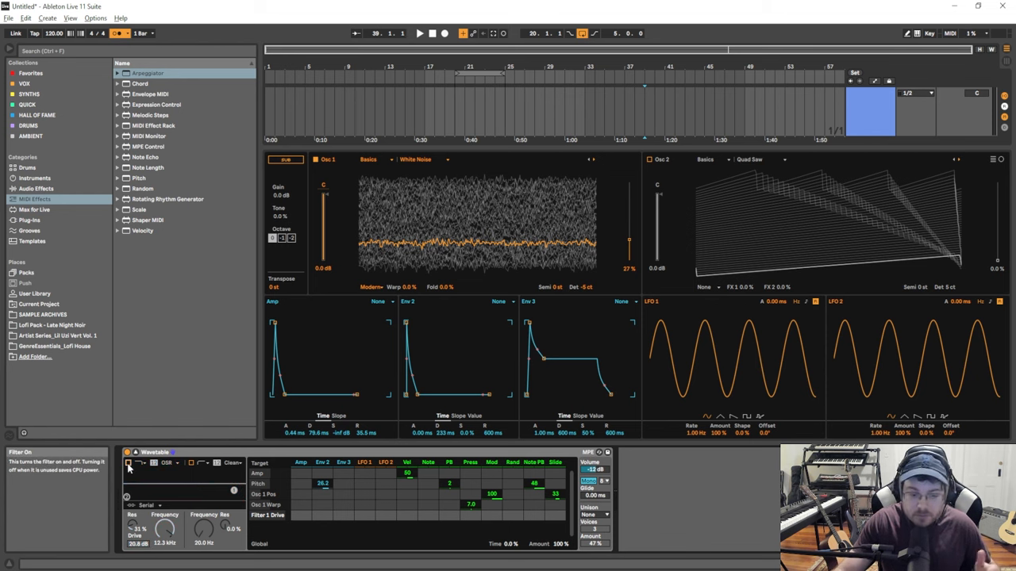
mouse_move(190, 466)
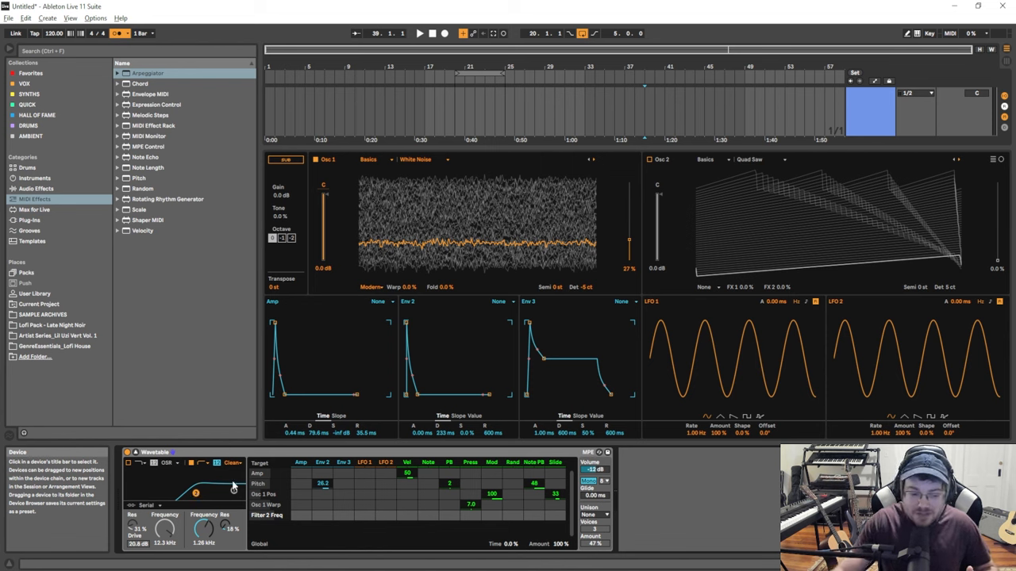
mouse_move(226, 495)
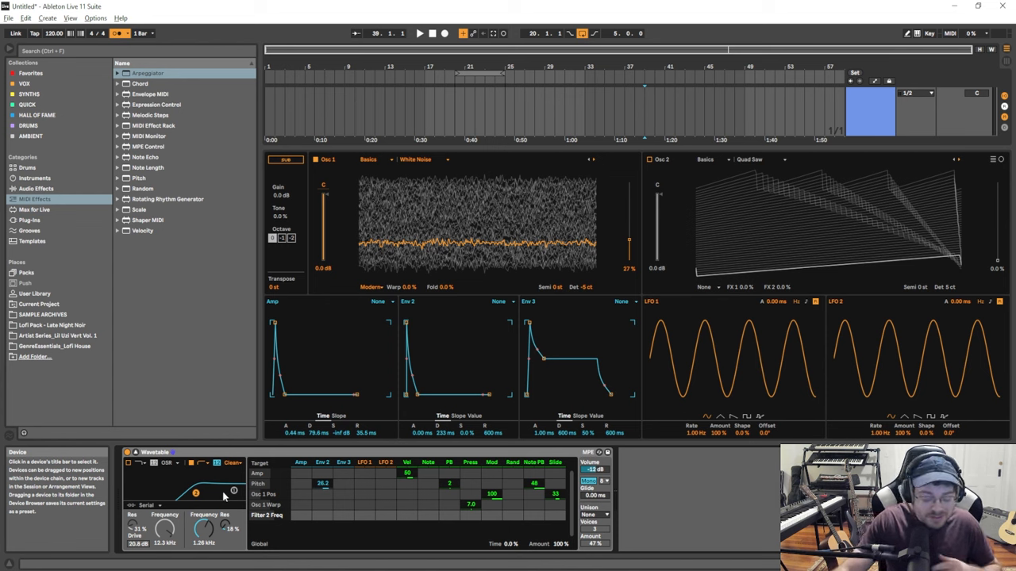
mouse_move(205, 526)
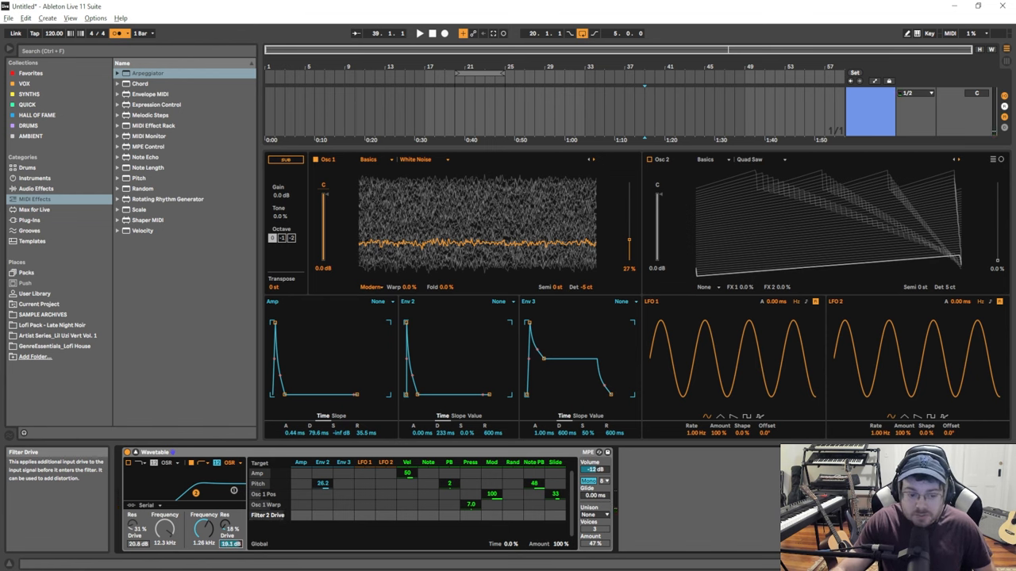
mouse_move(263, 514)
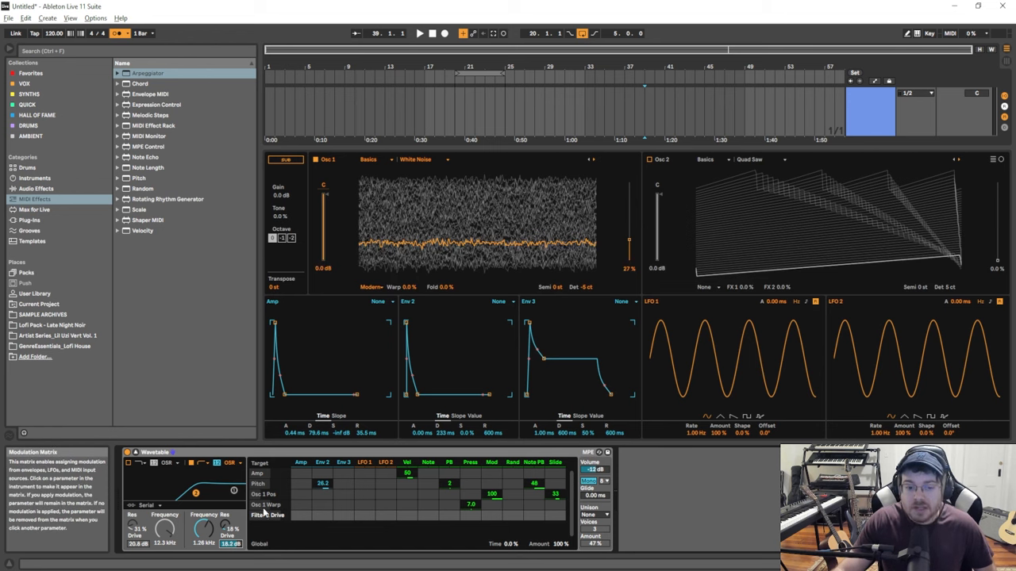
mouse_move(440, 435)
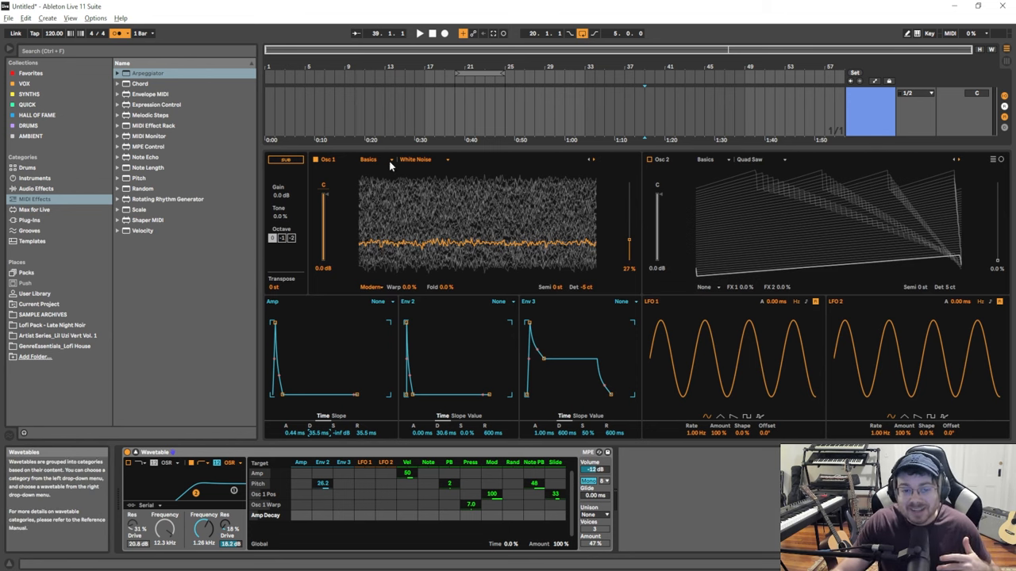
- Audition the Complex wavetable category, then return oscillator 1 to Basics > White Noise
click(416, 159)
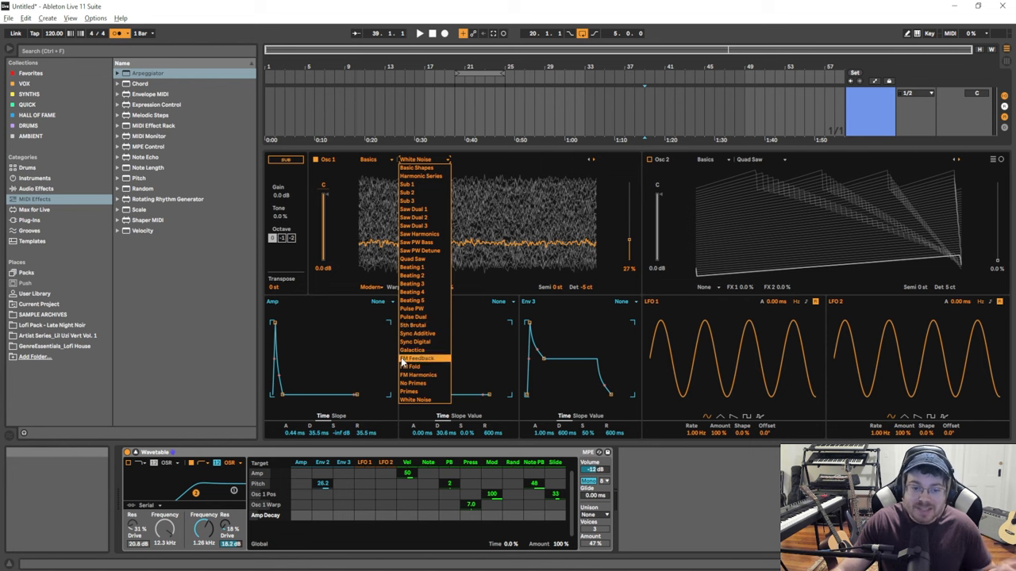
click(368, 159)
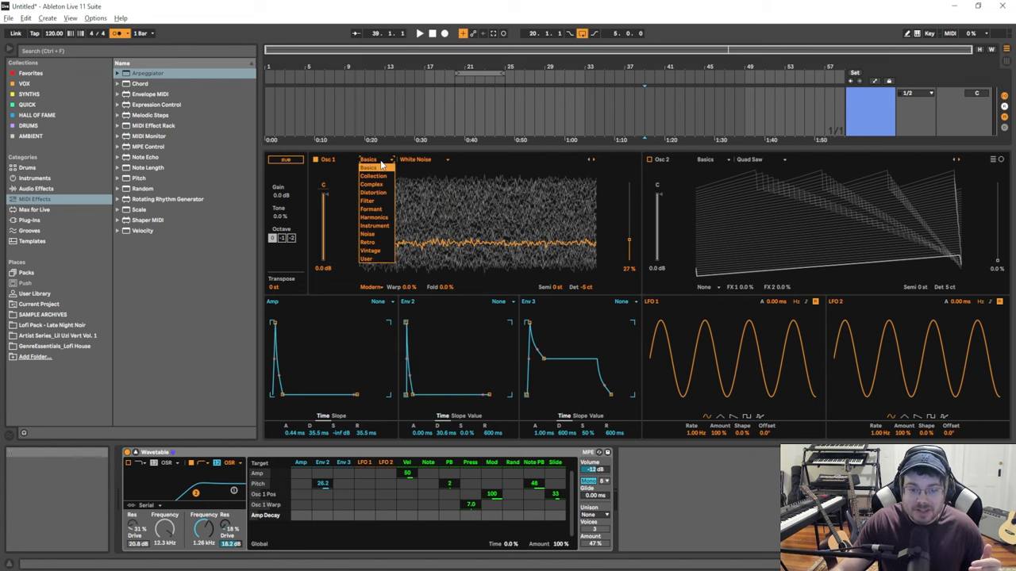
click(371, 184)
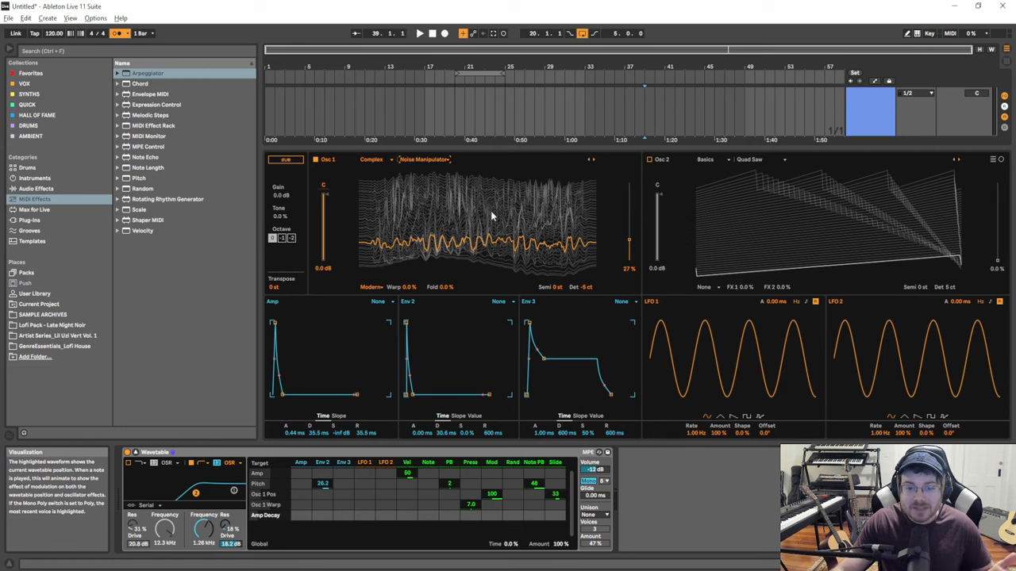
click(371, 159)
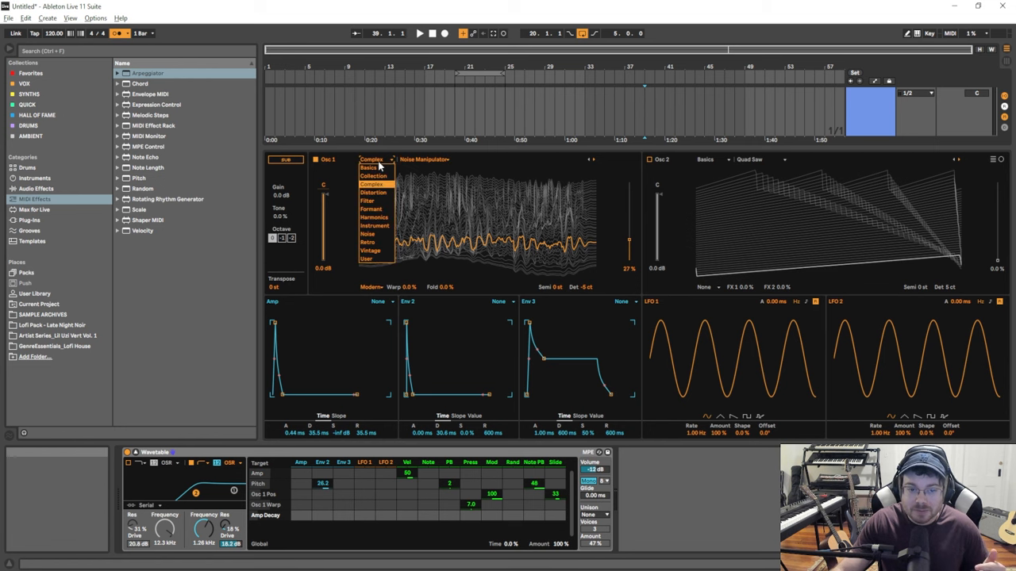
mouse_move(370, 169)
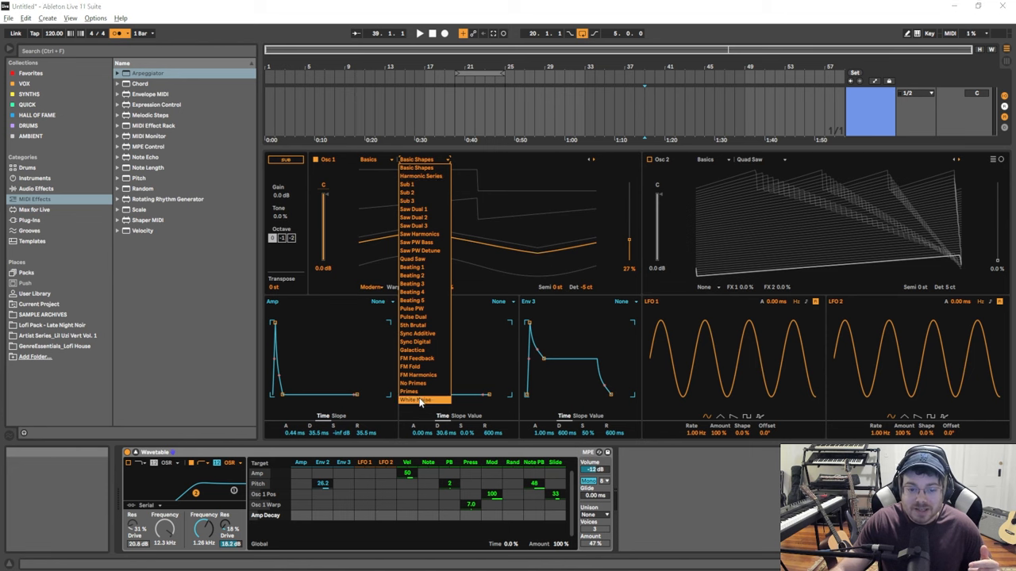
click(414, 400)
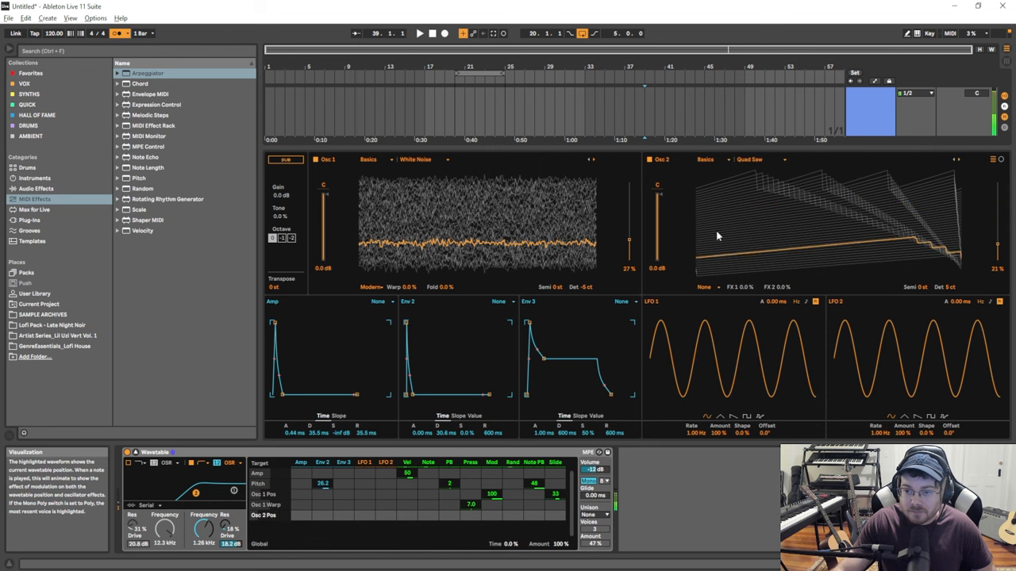
- Set oscillator 2 to the noisy Vinyl Dirt Crackles wavetable
click(749, 158)
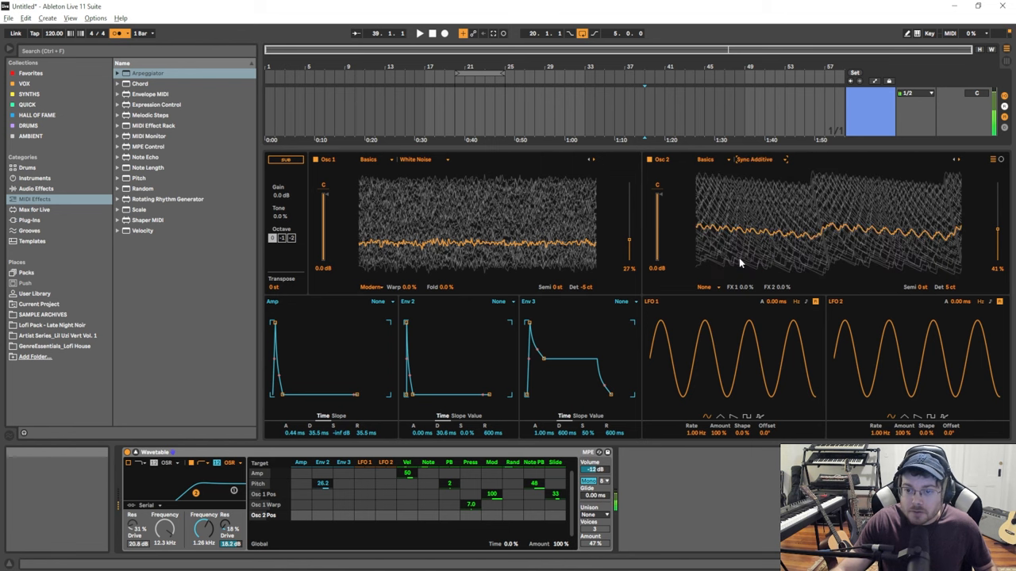
click(705, 159)
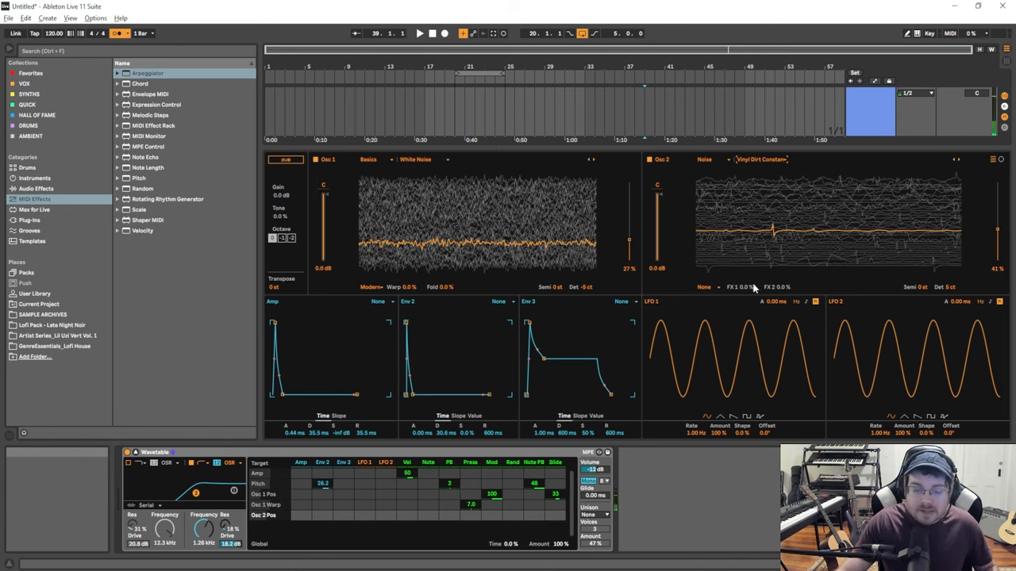
click(596, 473)
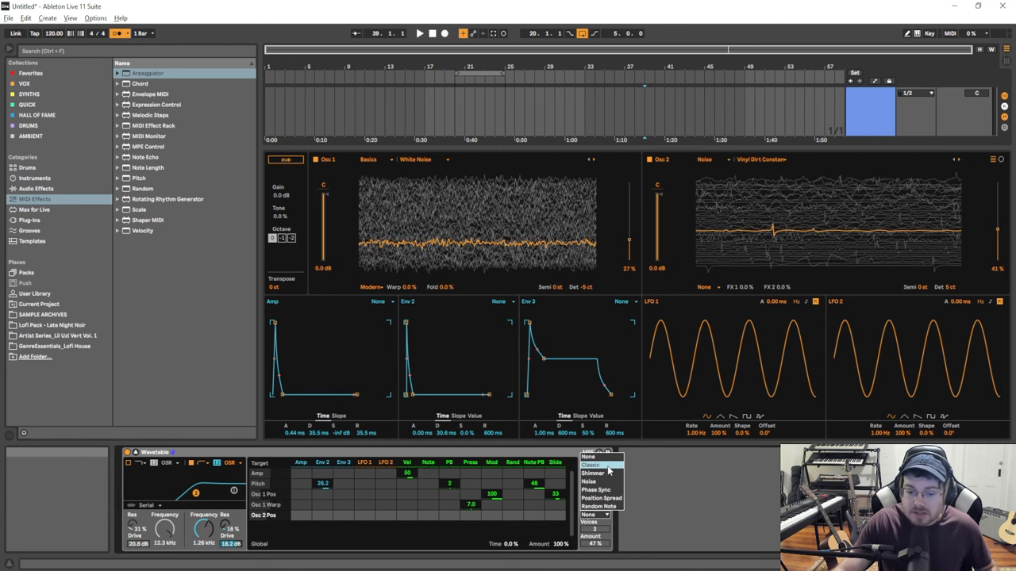